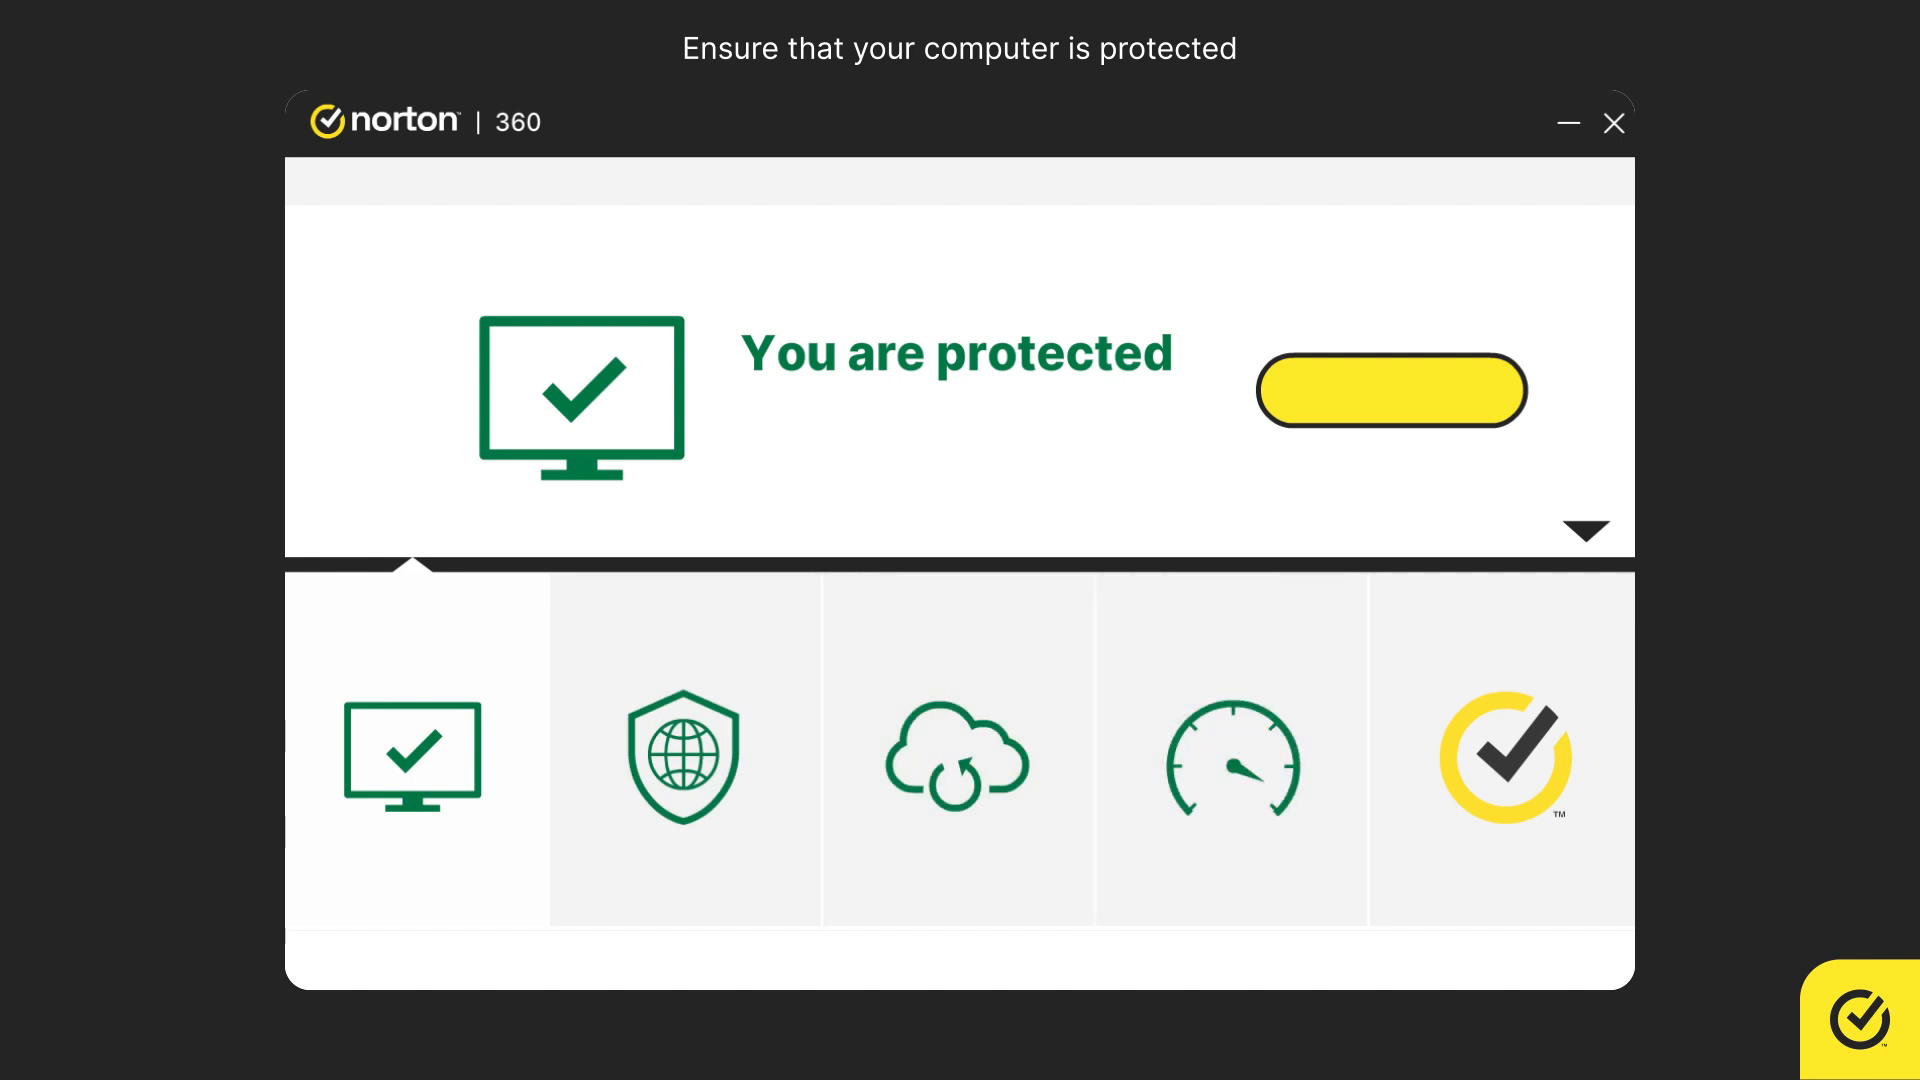
Review the Backup and Security pillar statuses on the overview
{"action": "left_click", "coordinate": [958, 753]}
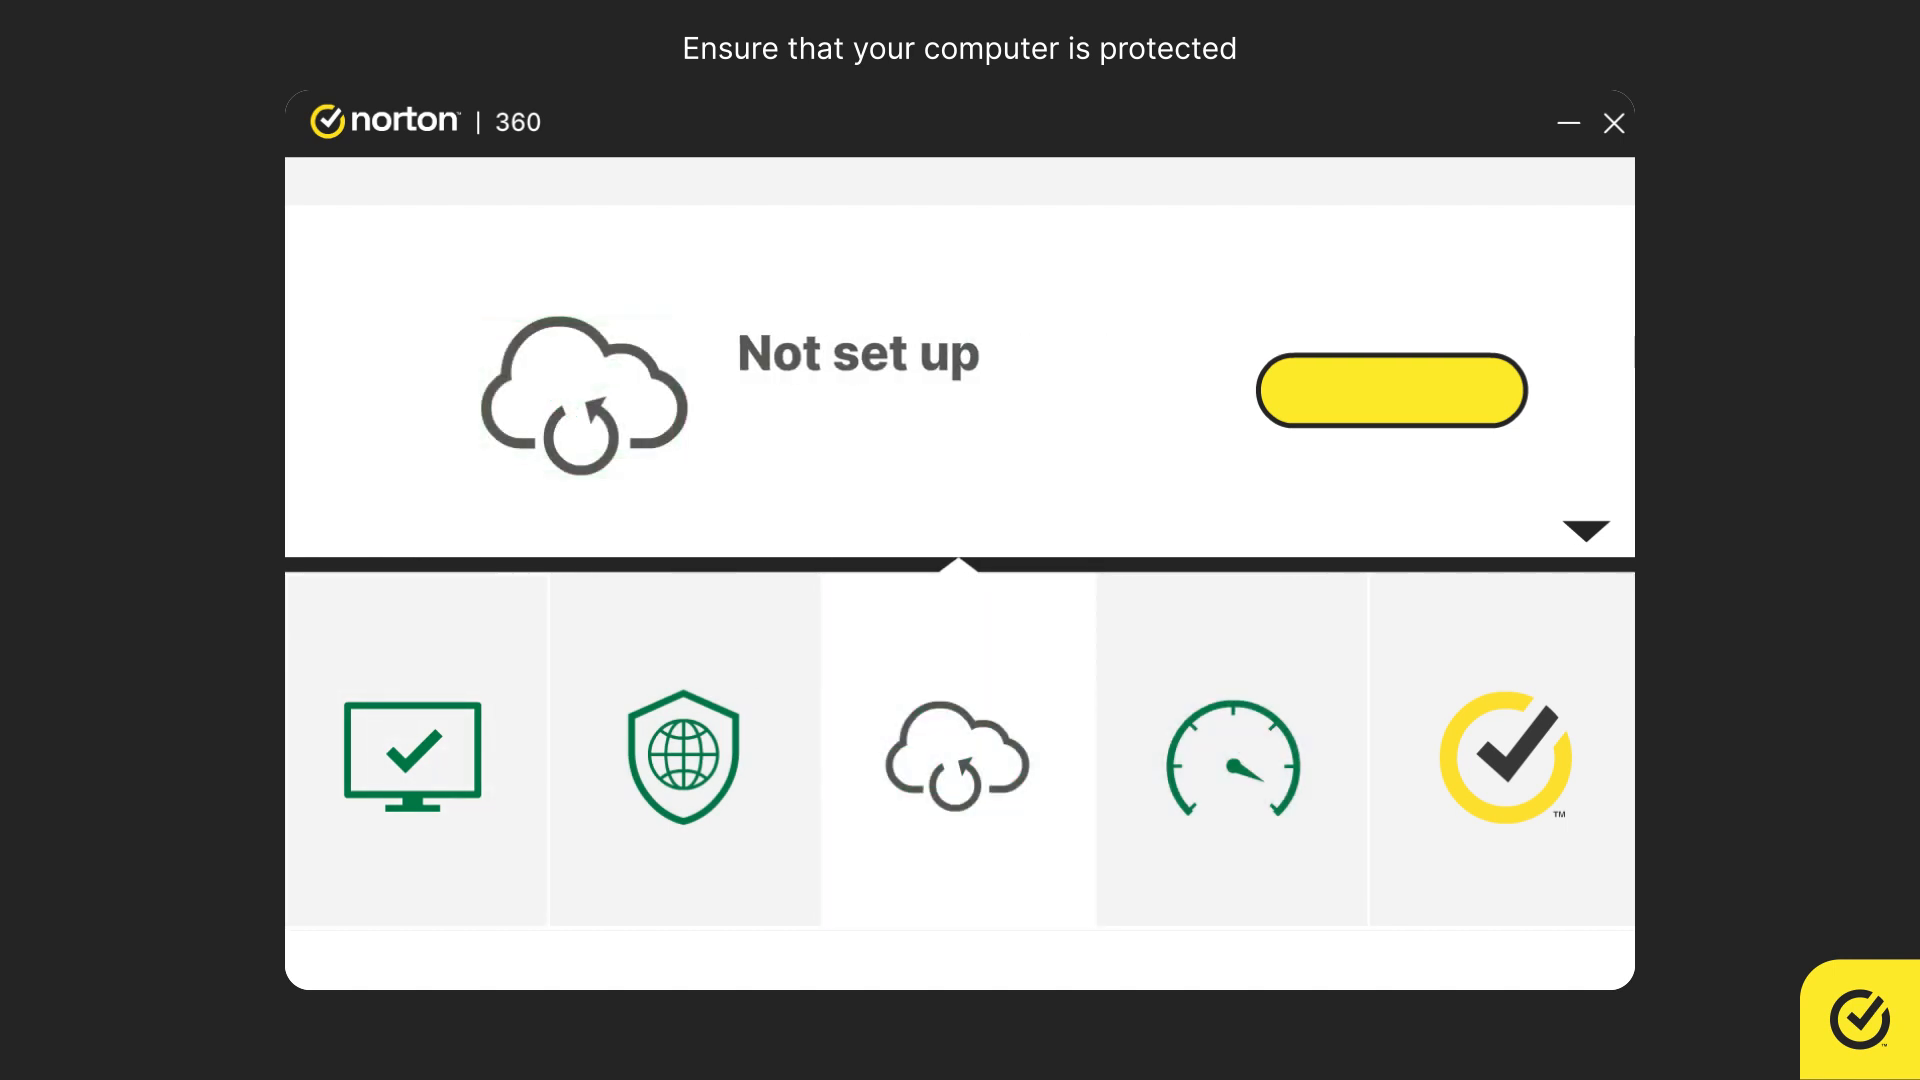
{"action": "left_click", "coordinate": [684, 754]}
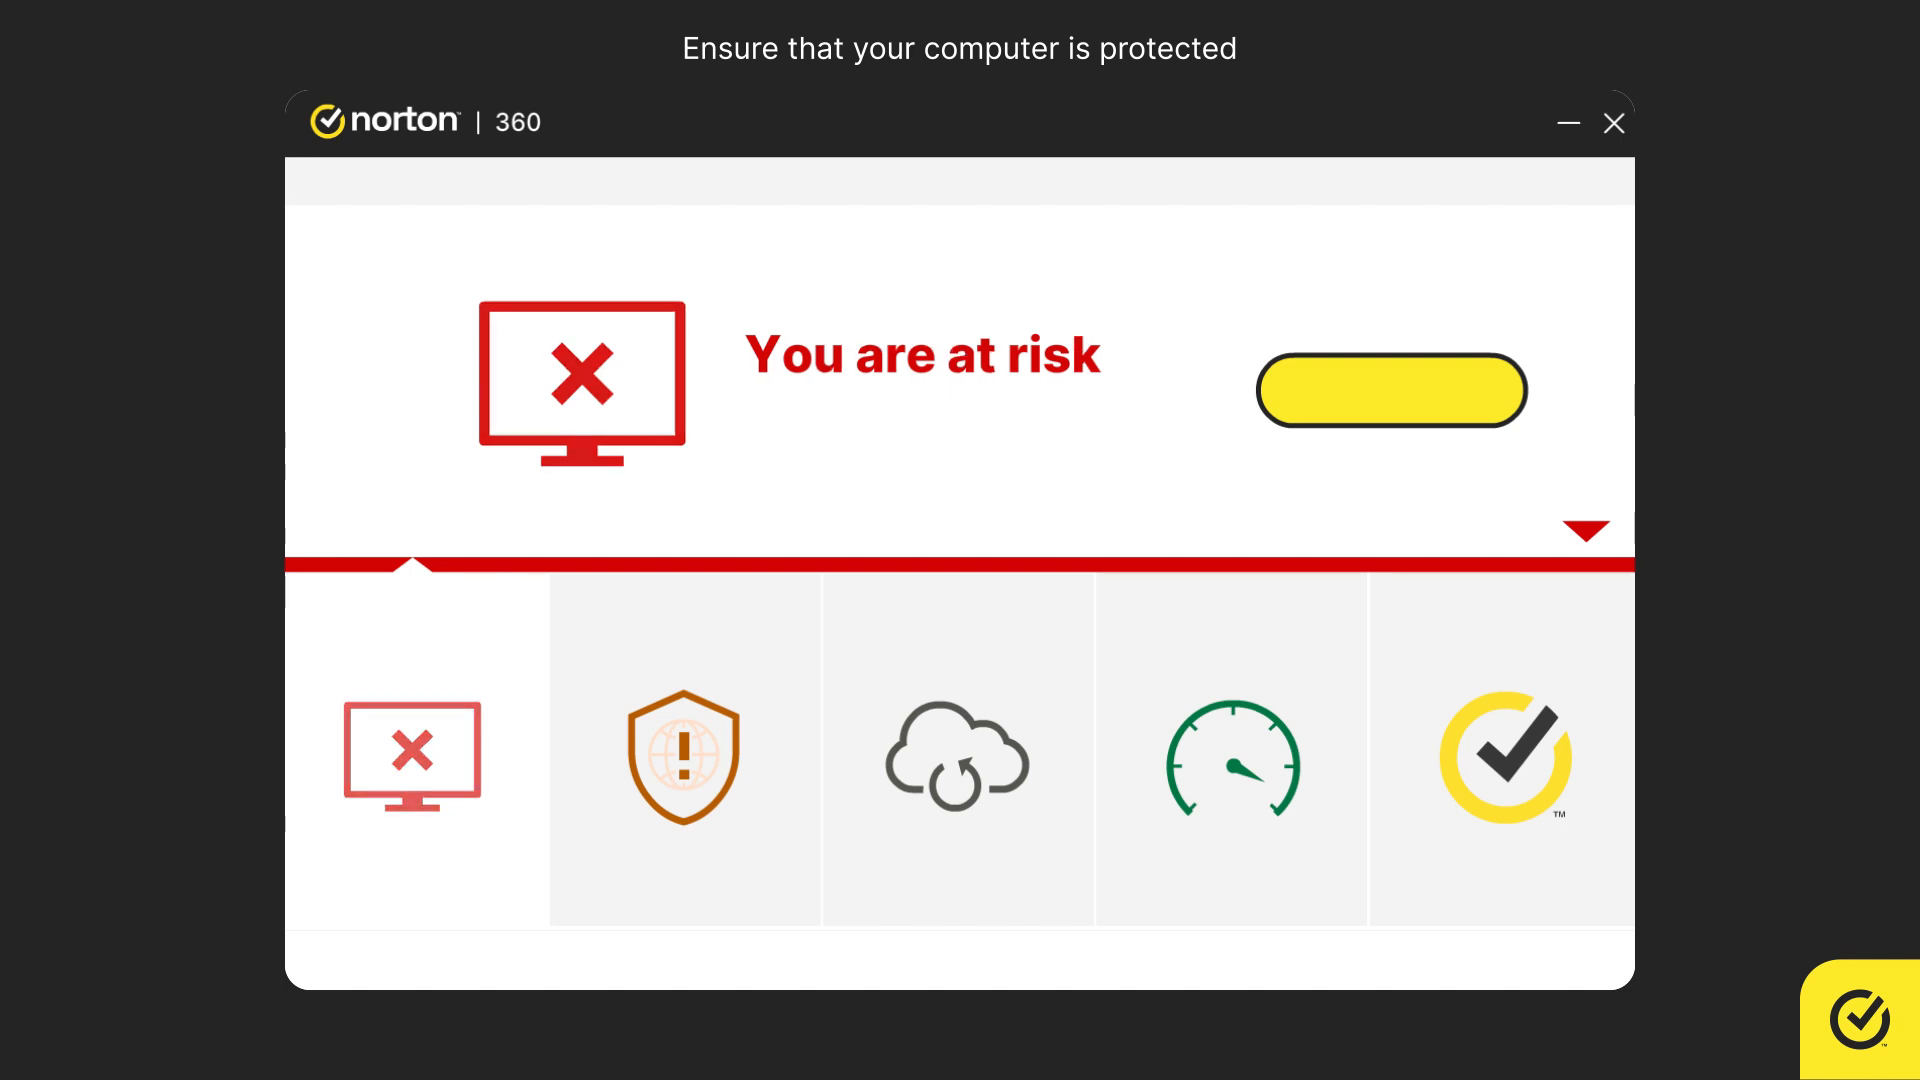
{"action": "left_click", "coordinate": [1388, 390]}
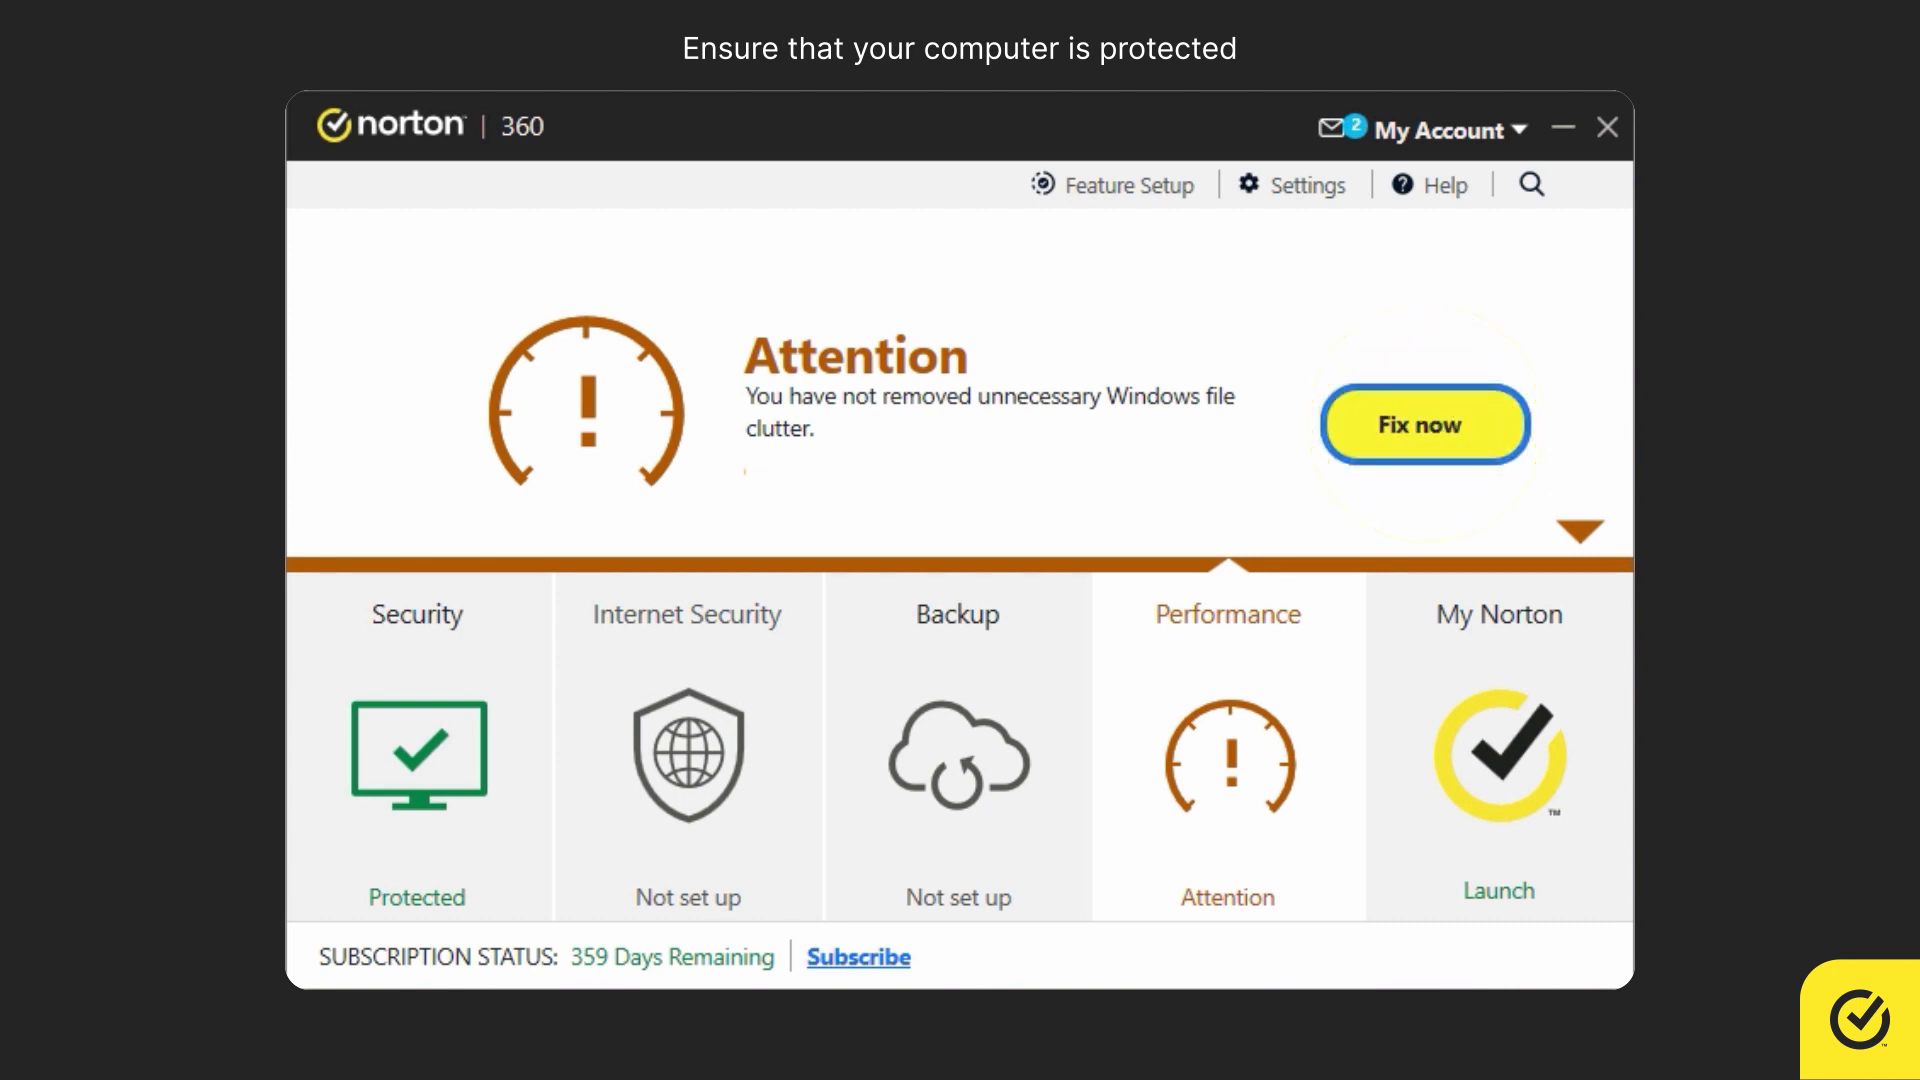
Run Fix now on the Performance banner, clearing Windows file clutter until Performance reads Protected
{"action": "left_click", "coordinate": [1424, 424]}
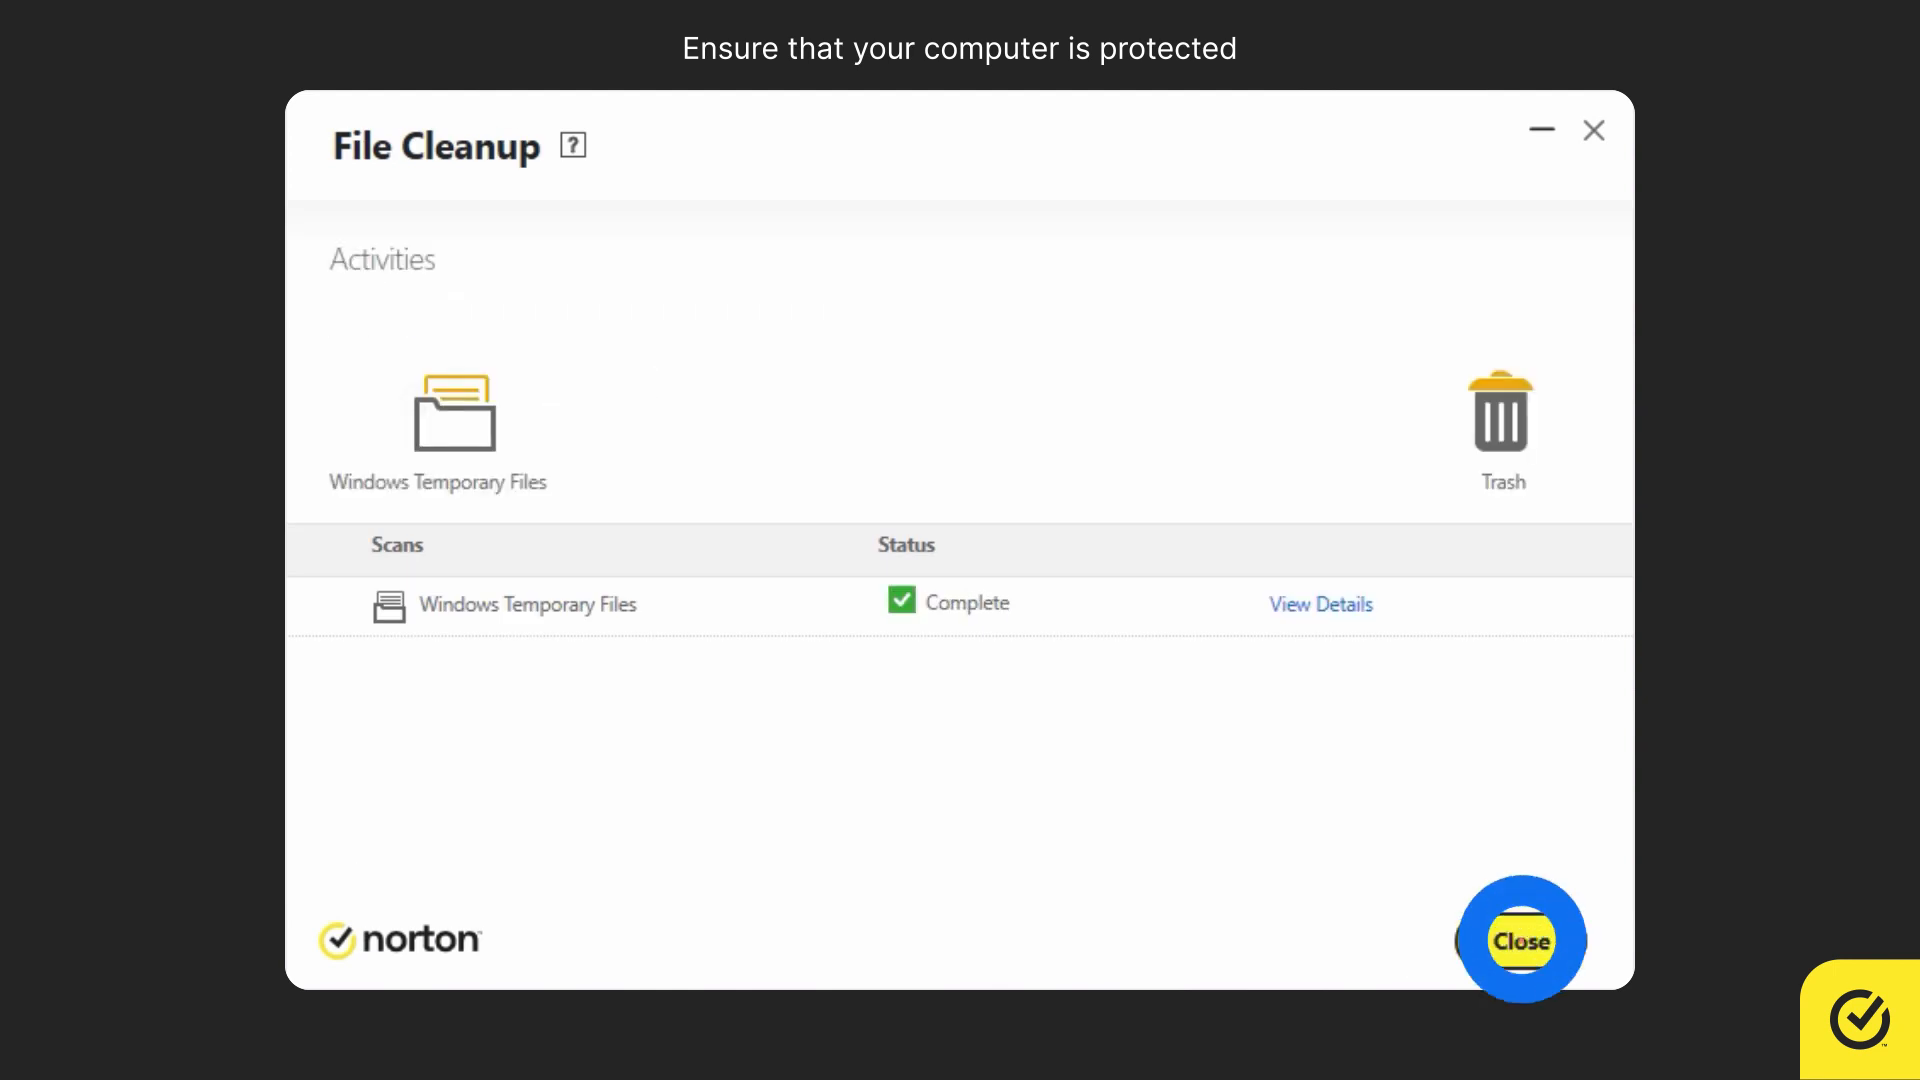
{"action": "left_click", "coordinate": [1520, 942]}
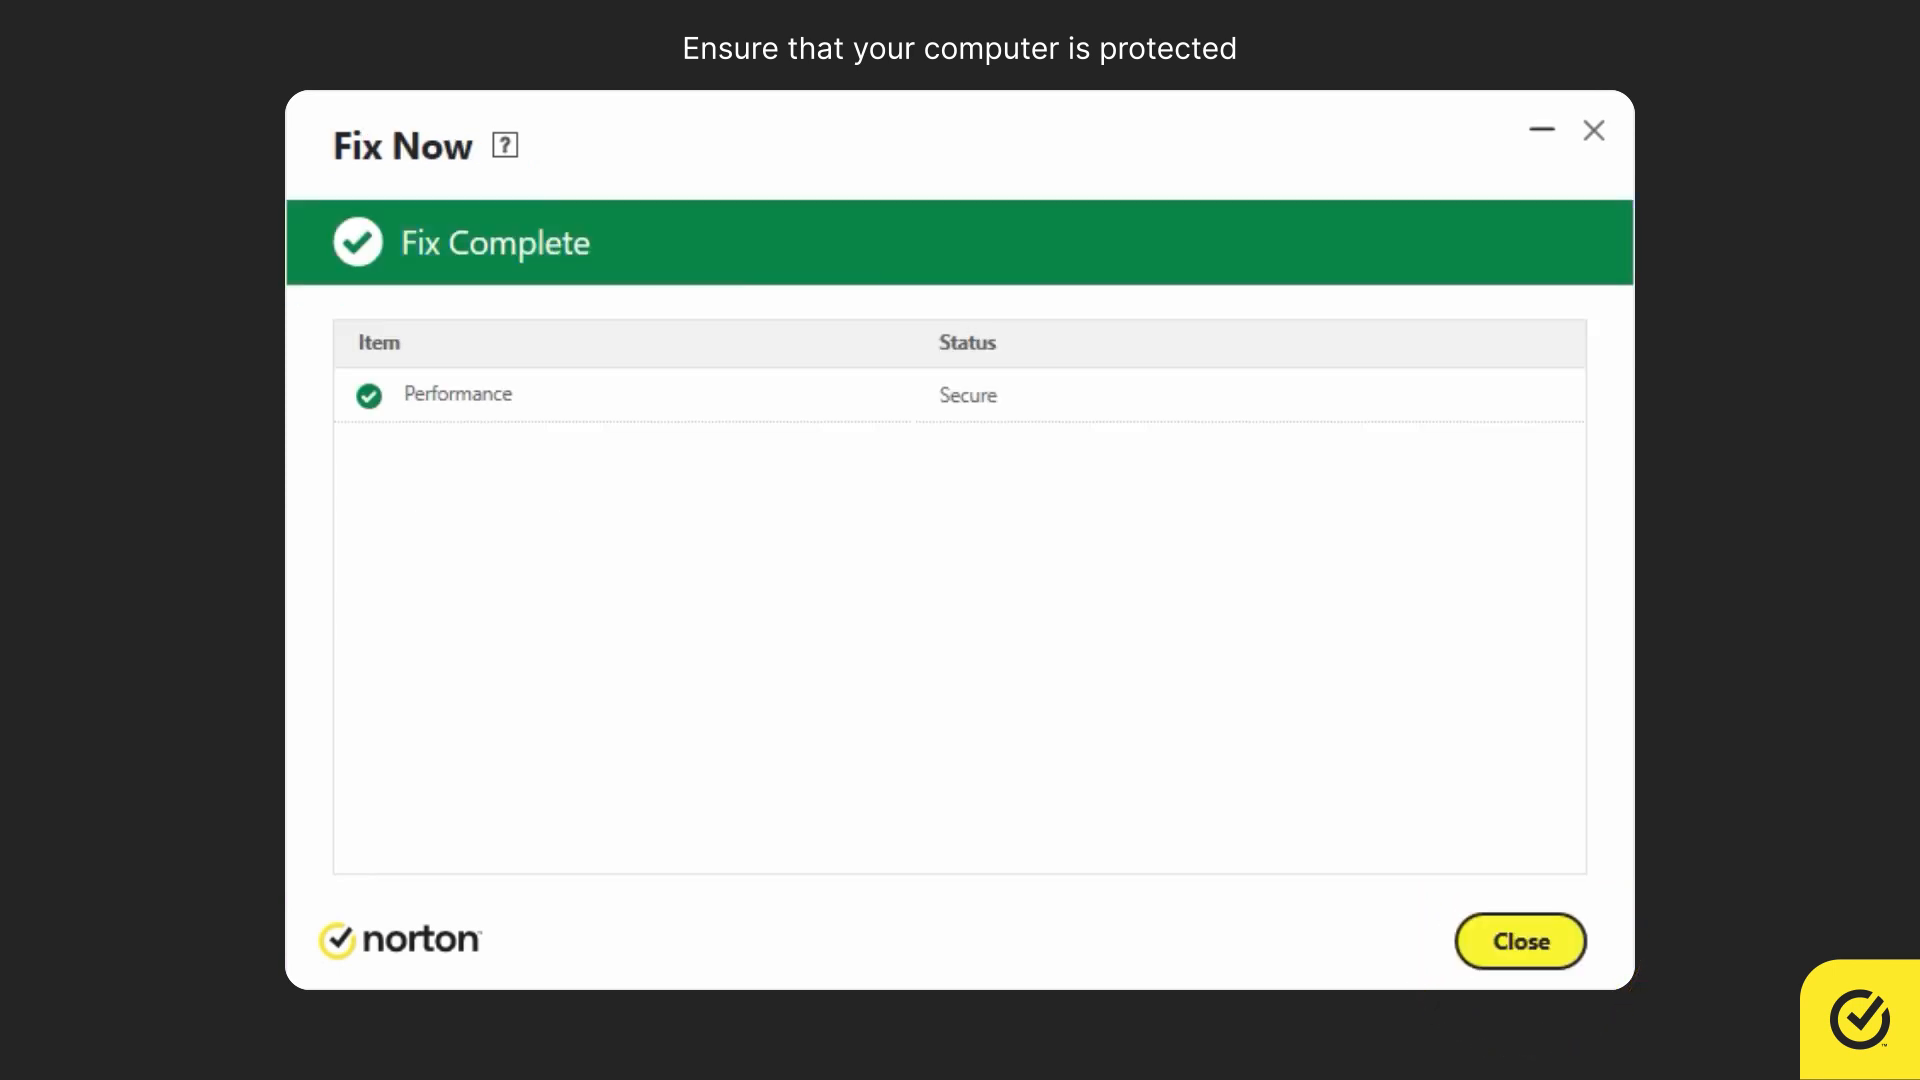
{"action": "left_click", "coordinate": [1520, 942]}
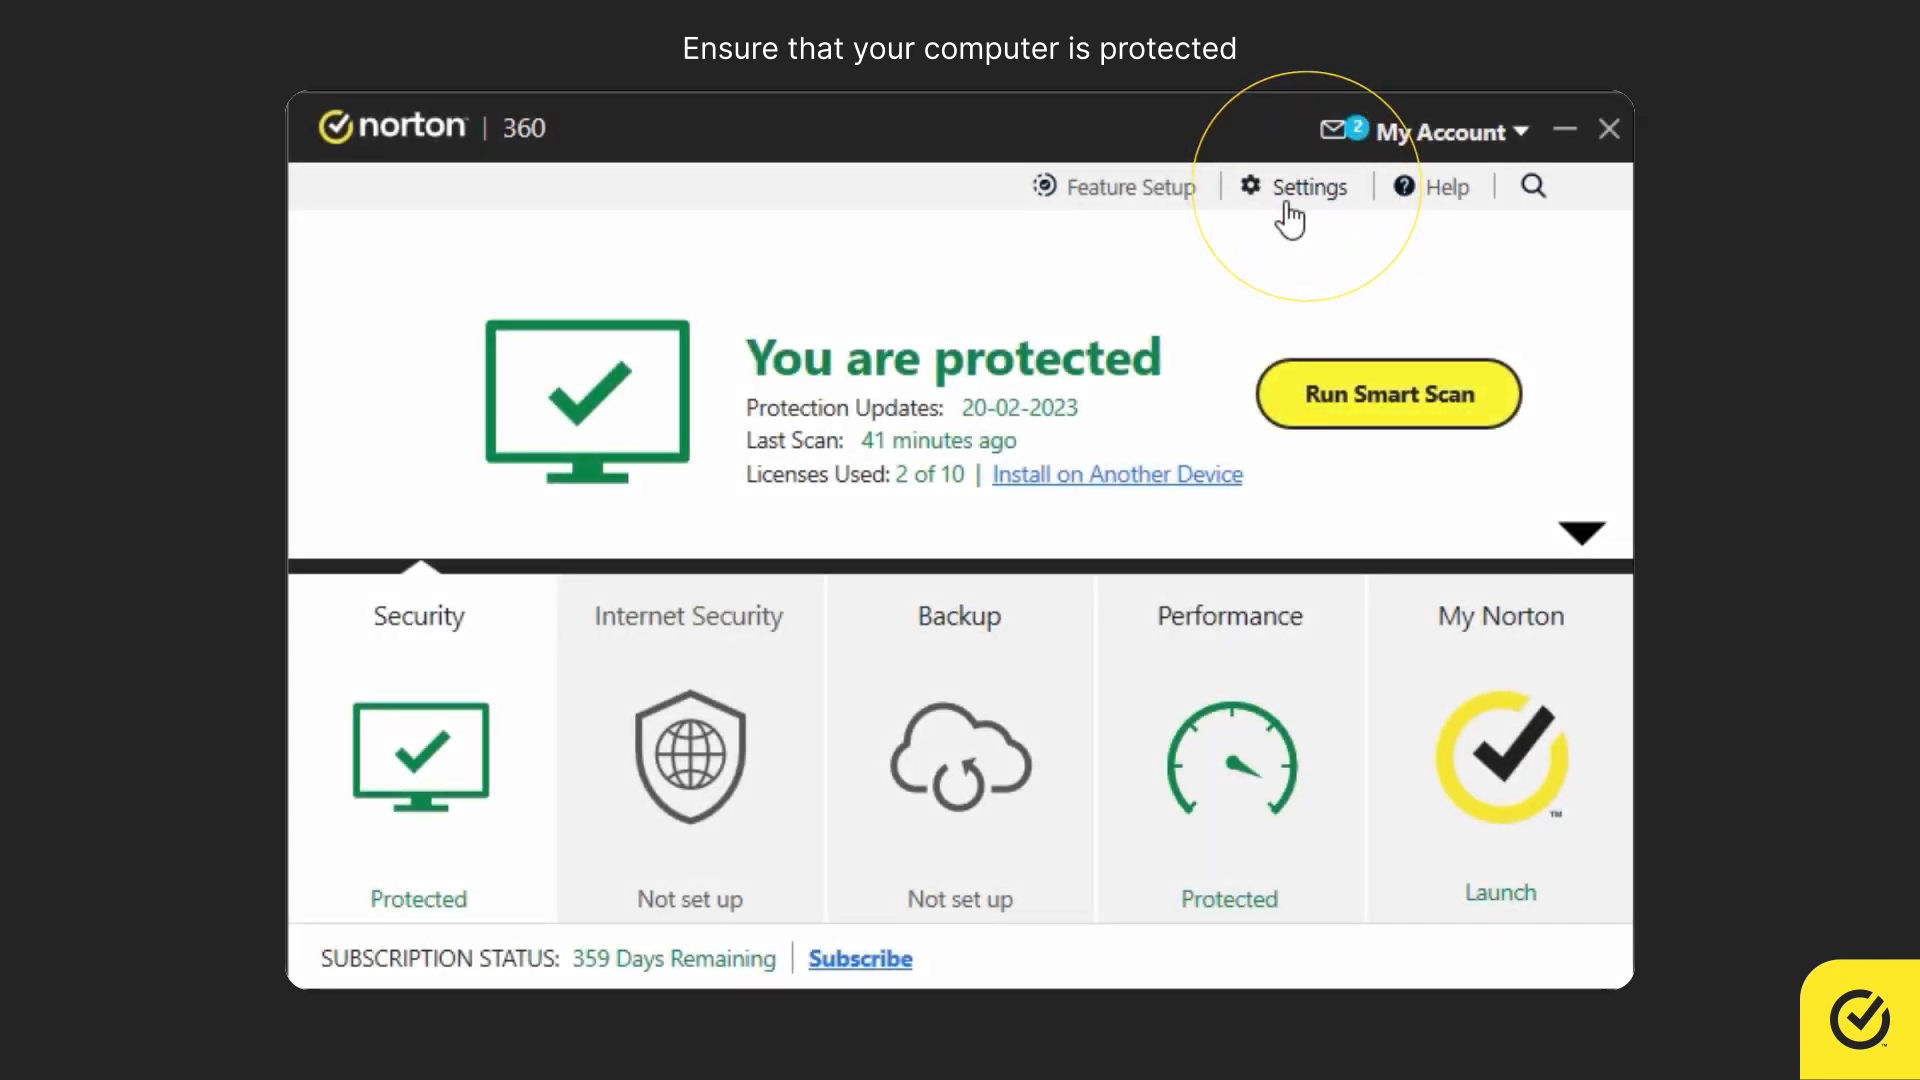
Switch on Automatic LiveUpdate, Smart Firewall and Norton Tamper Protection in Quick Controls
{"action": "left_click", "coordinate": [1308, 186]}
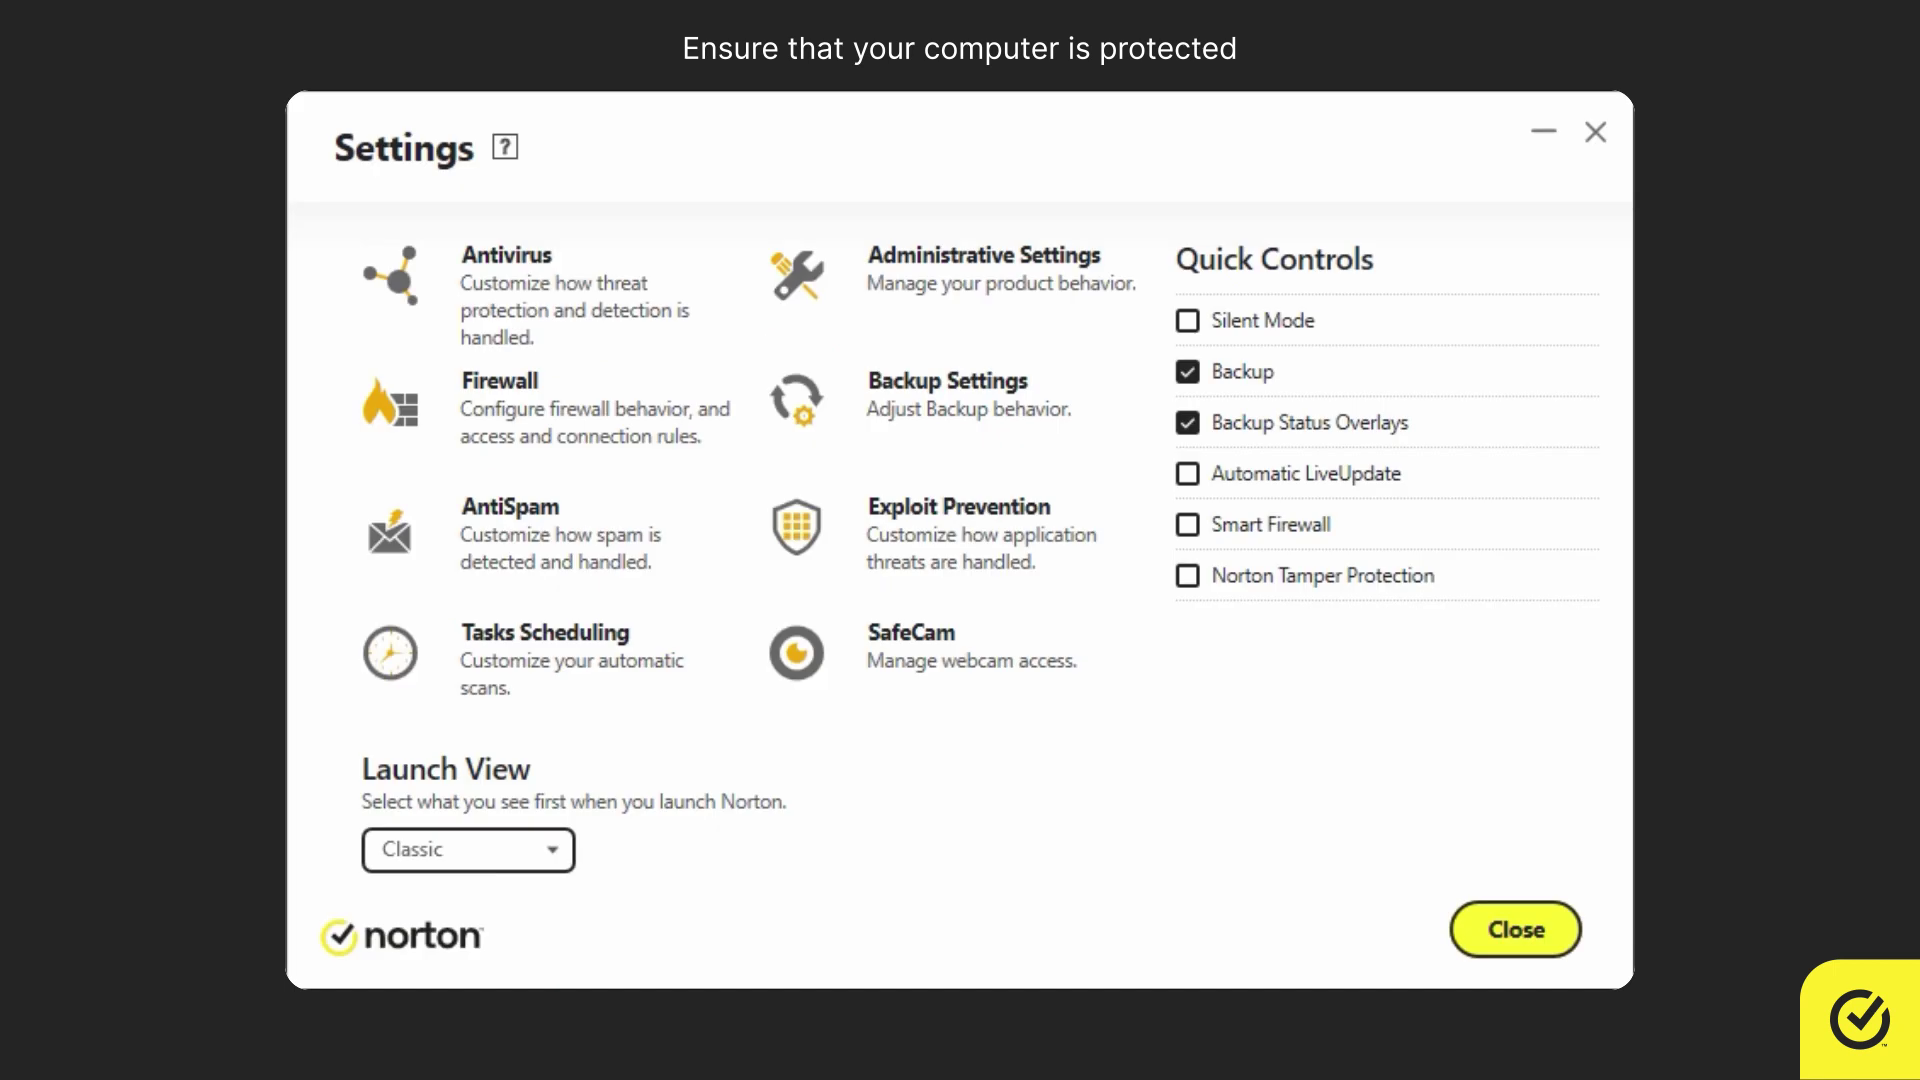
{"action": "mouse_move", "coordinate": [1616, 652]}
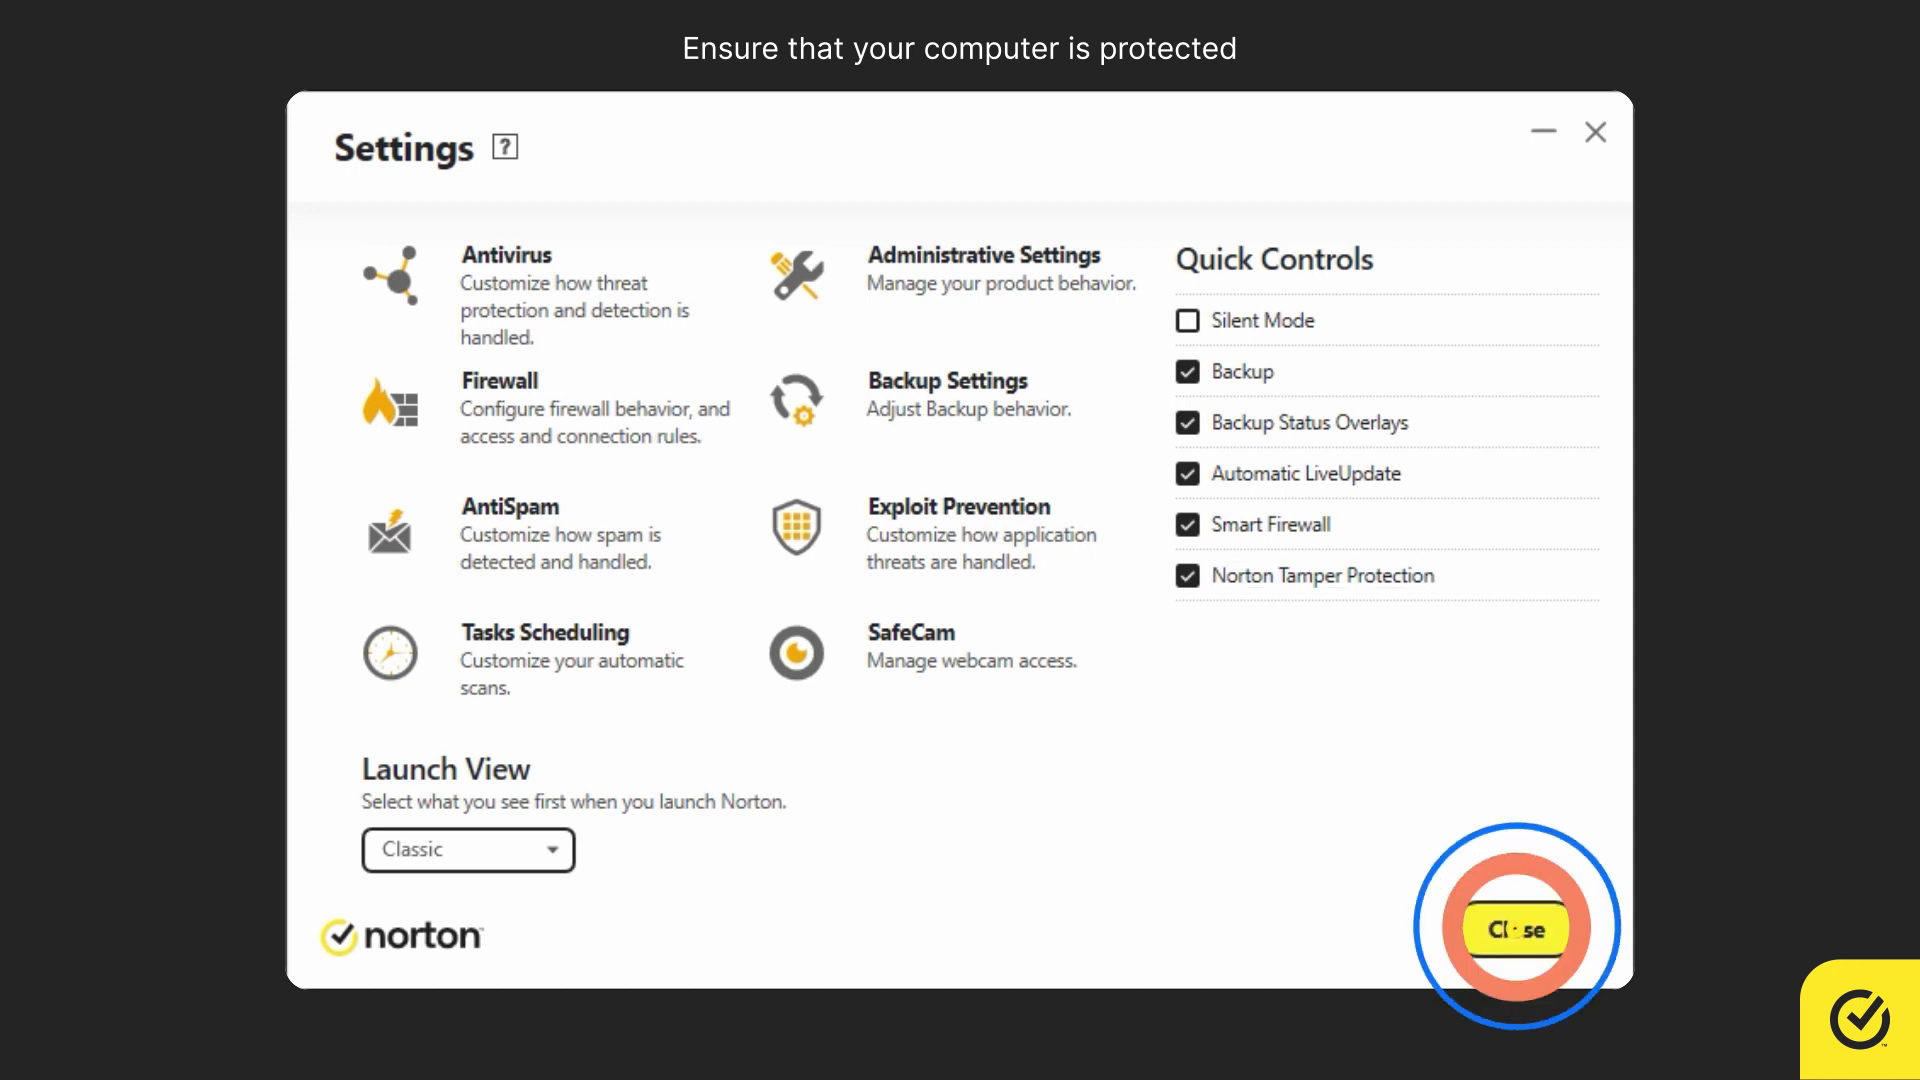
{"action": "left_click", "coordinate": [1514, 928]}
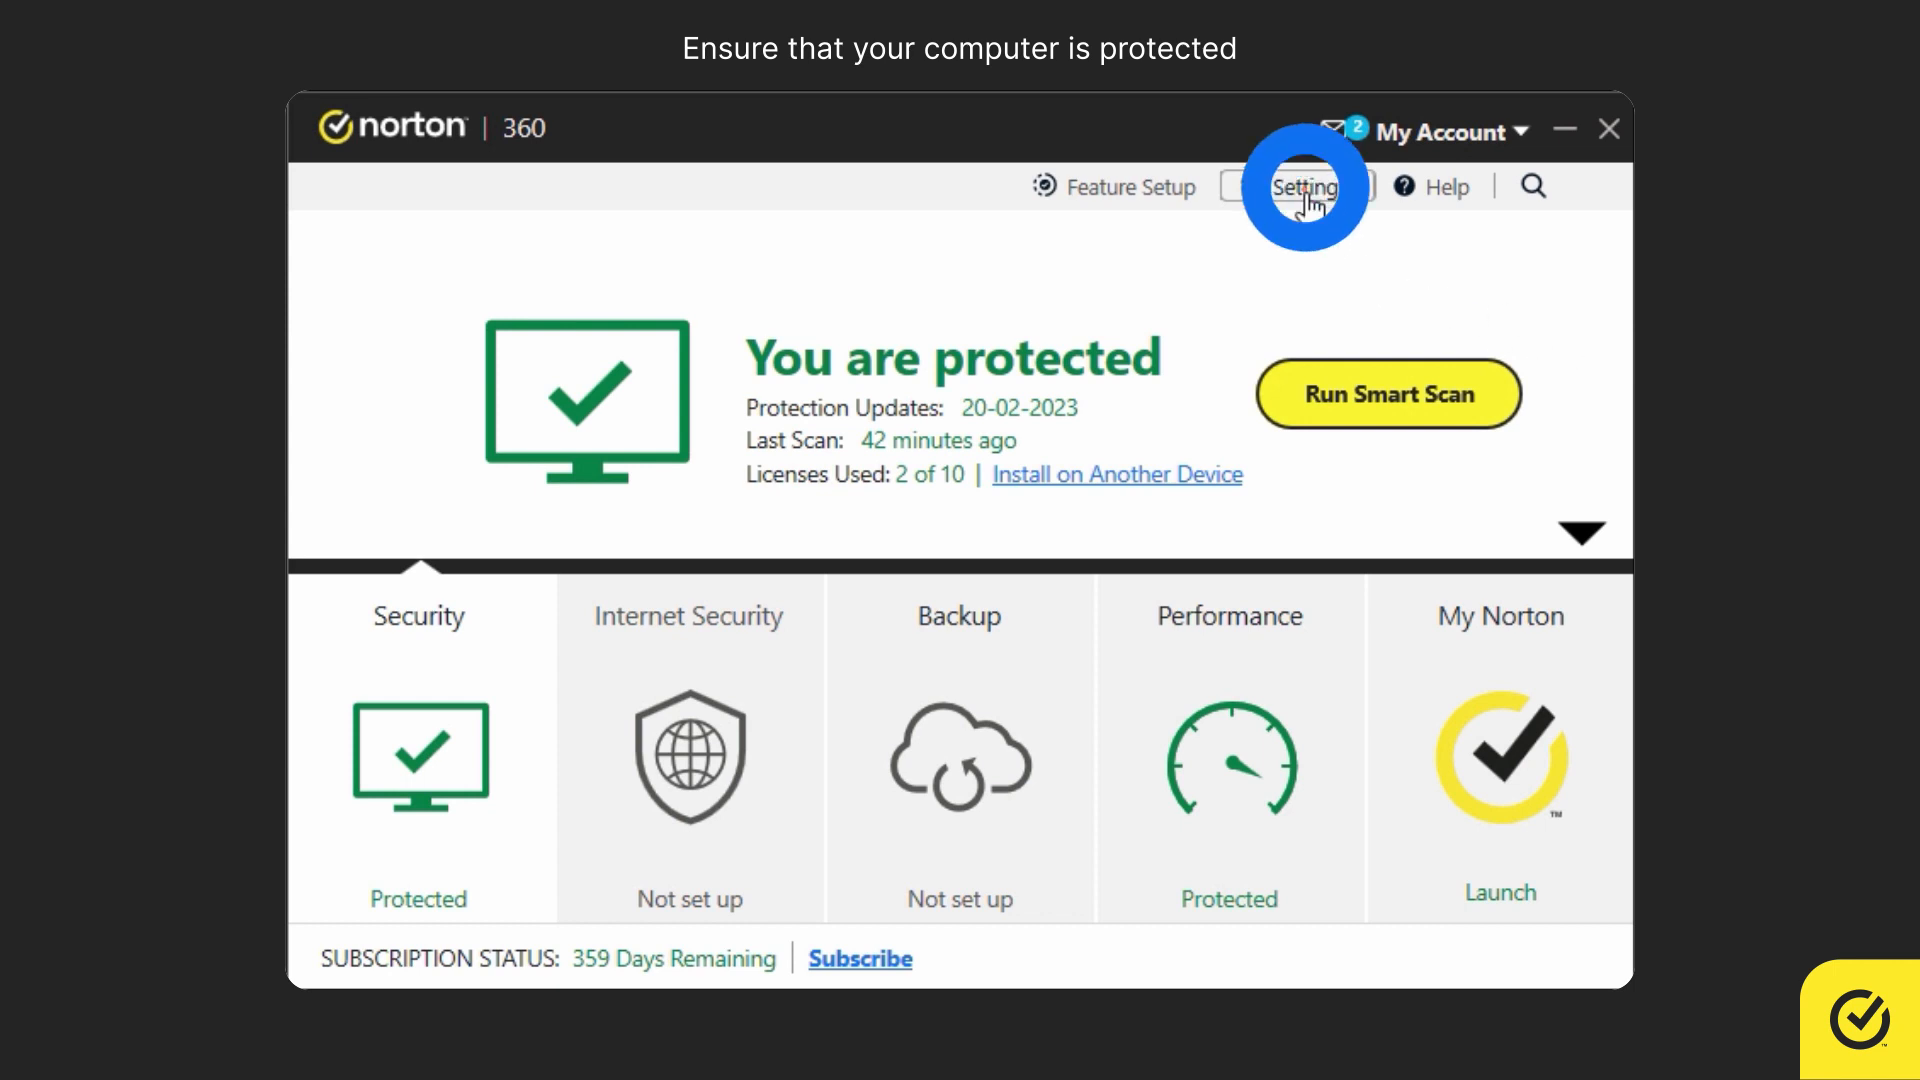
Reset the Antivirus automatic protection and scan options to defaults, confirming each prompt
{"action": "left_click", "coordinate": [1304, 186]}
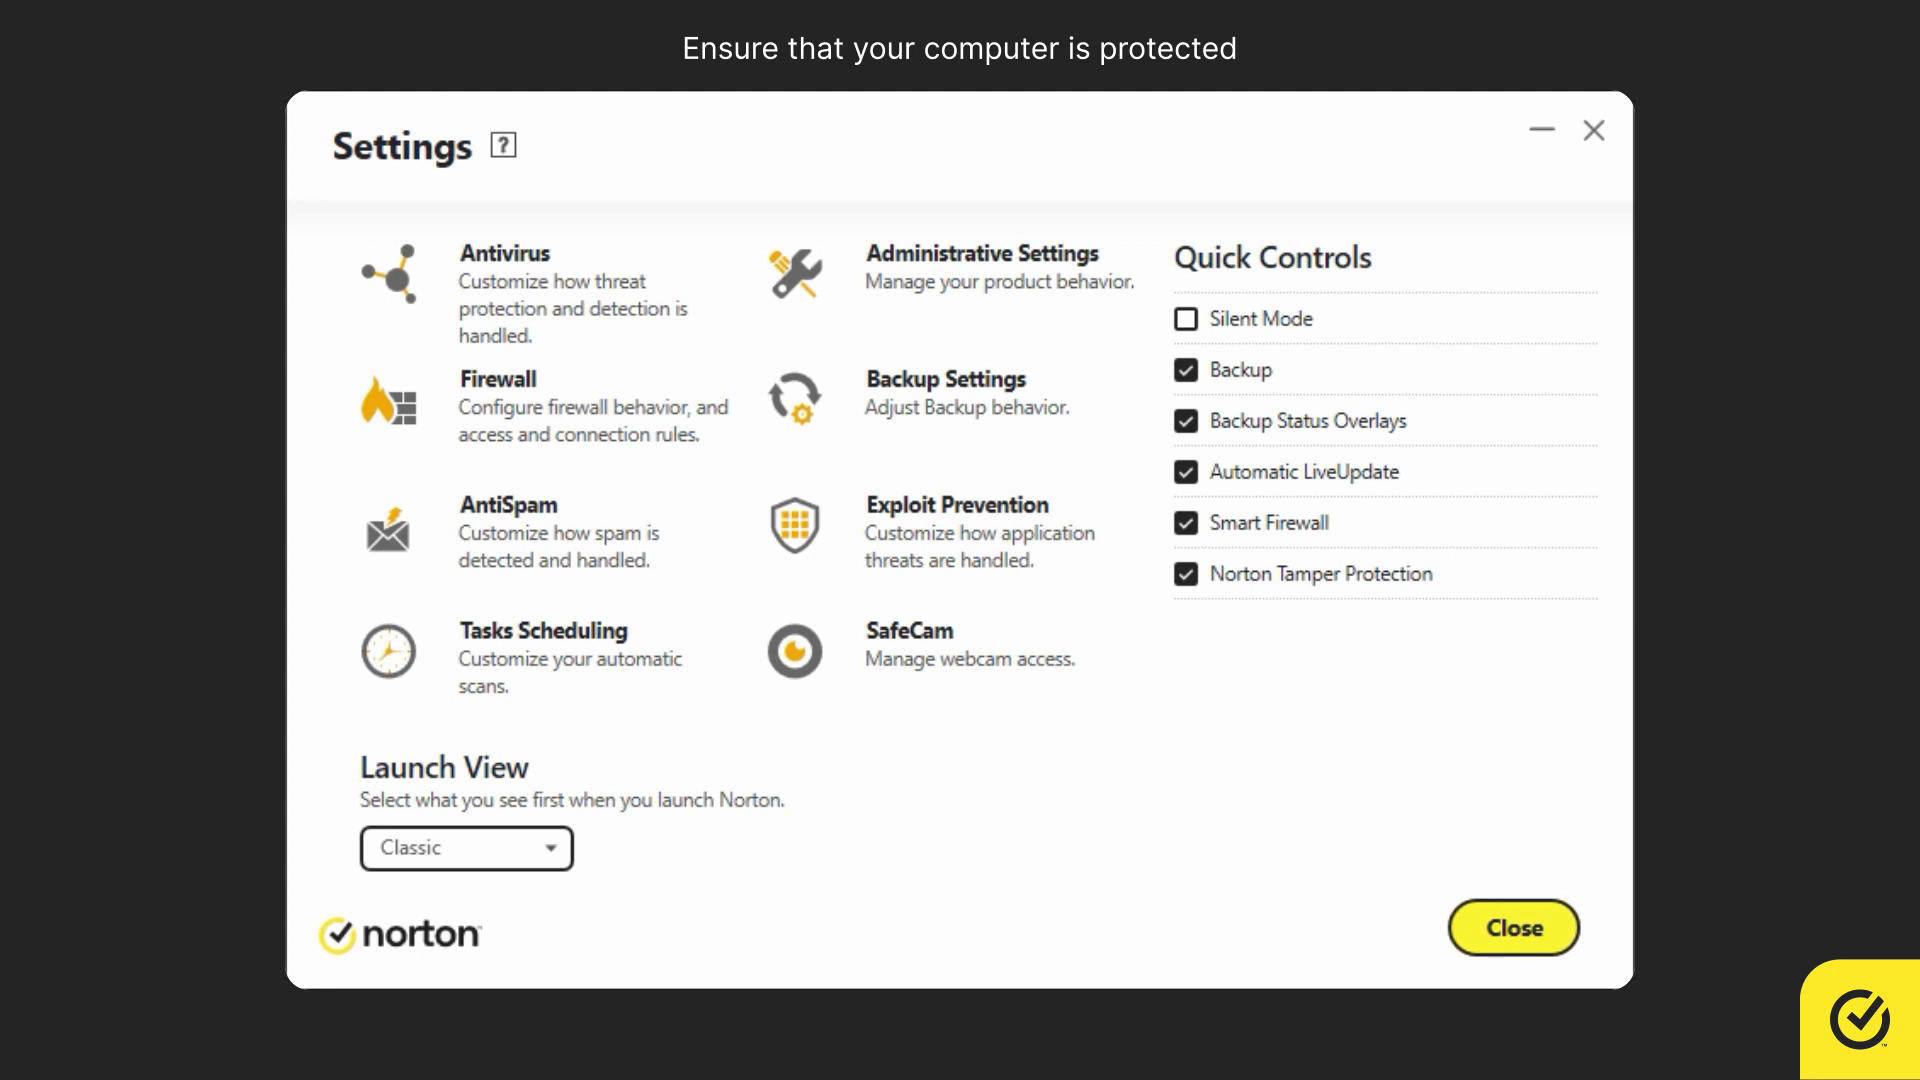
{"action": "left_click", "coordinate": [504, 254]}
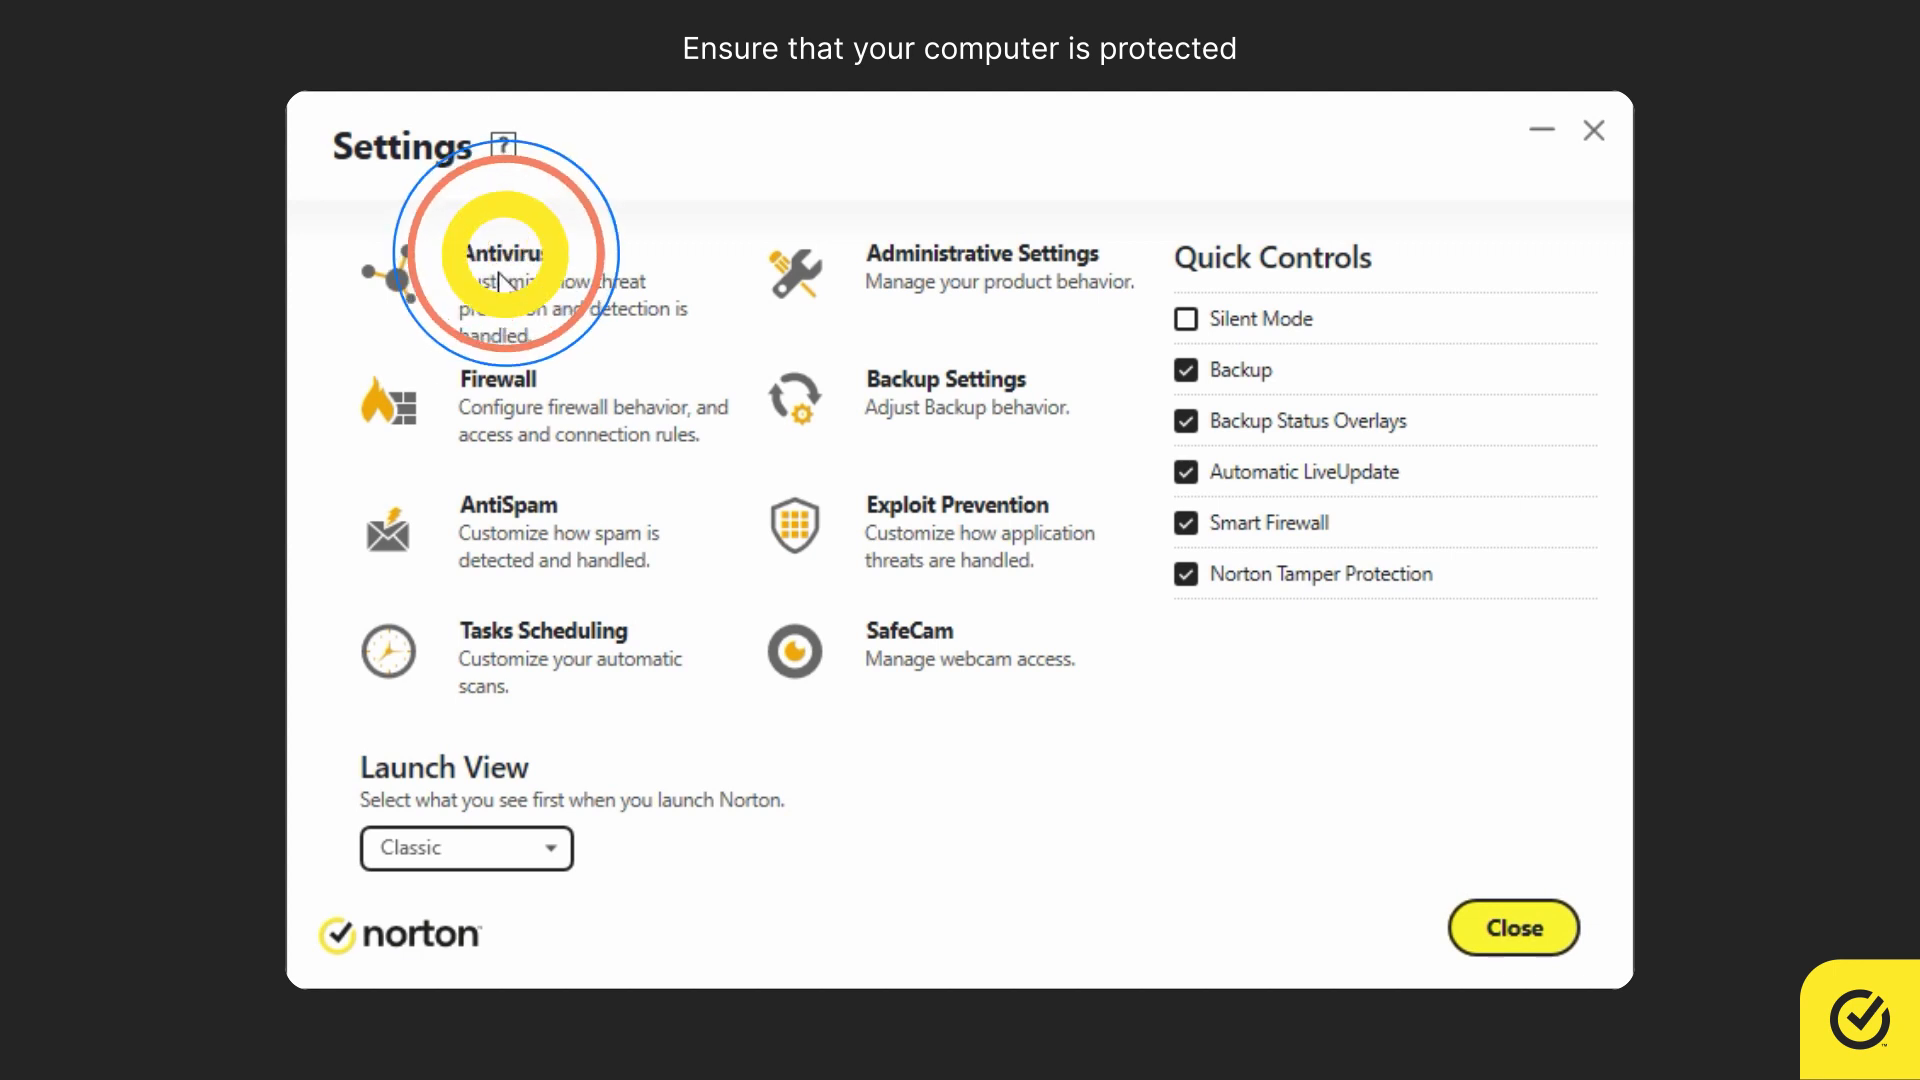
{"action": "left_click", "coordinate": [502, 252]}
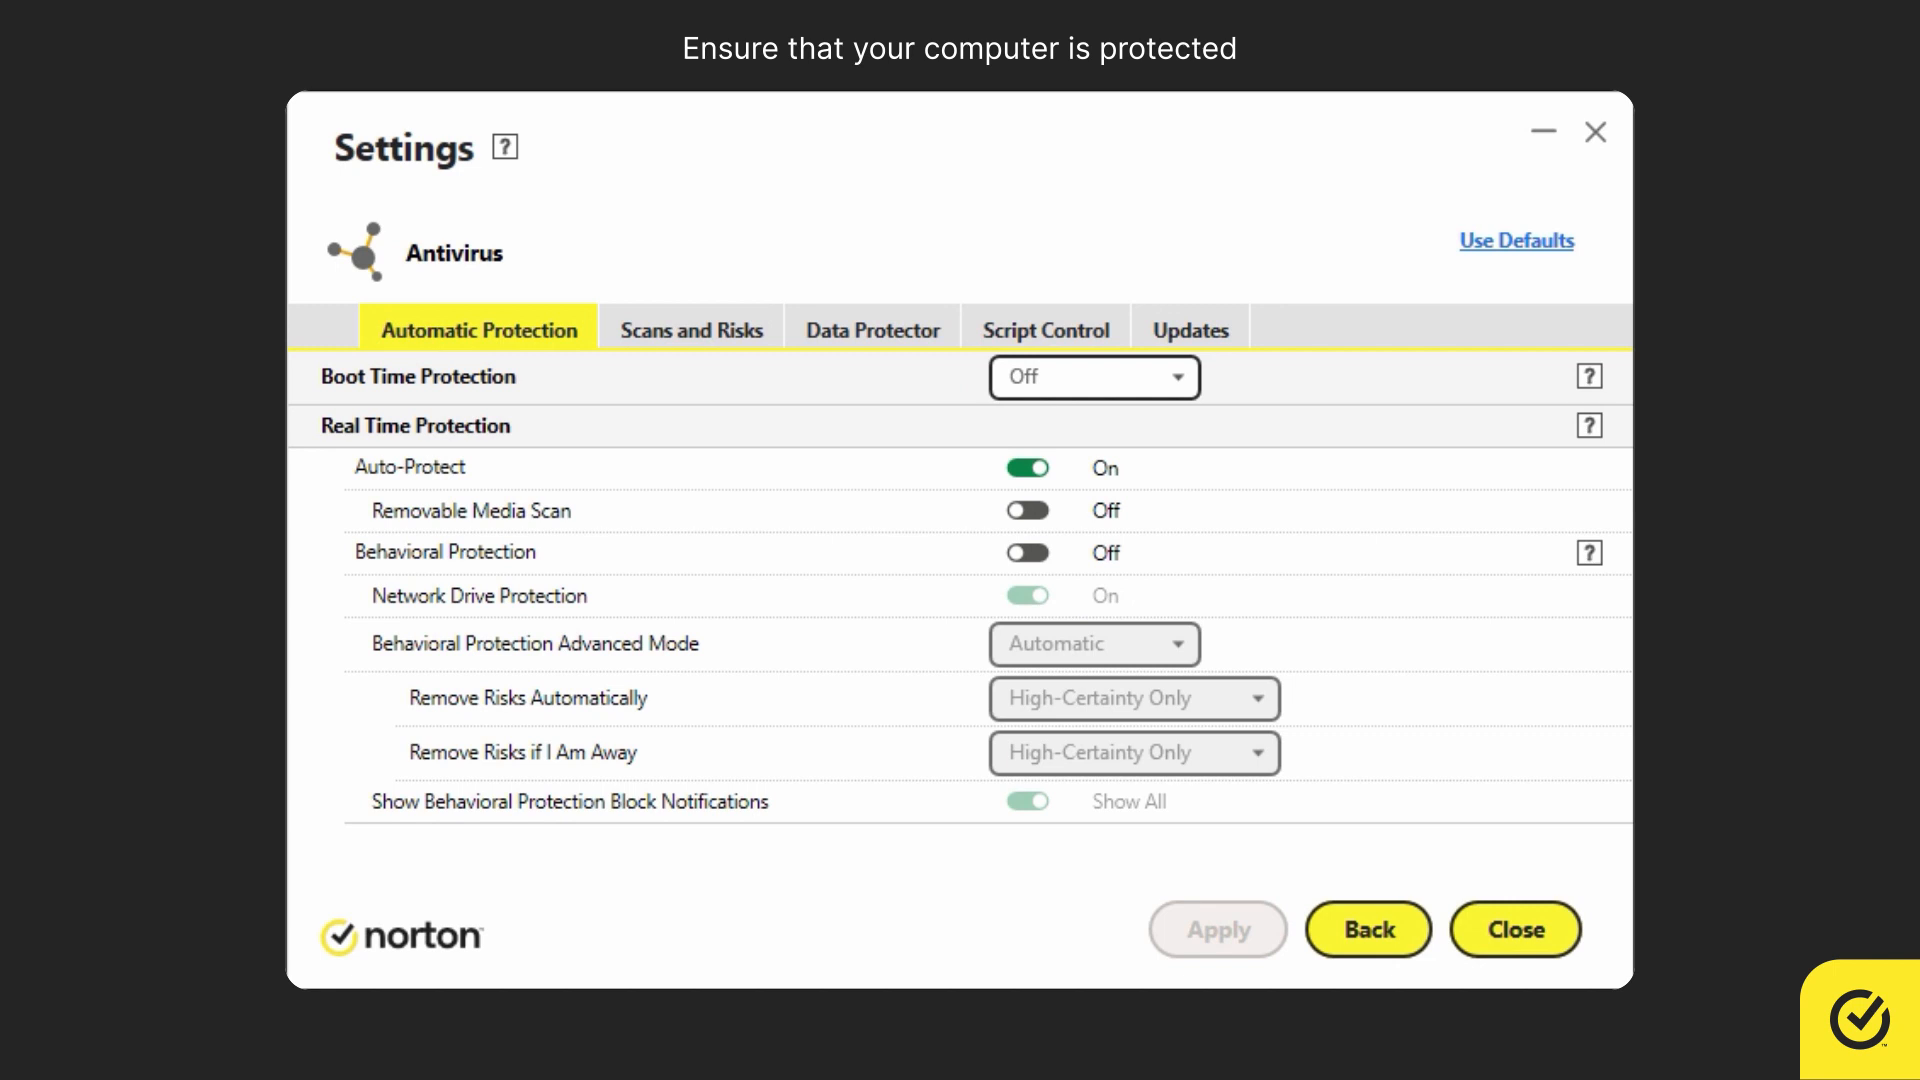
{"action": "left_click", "coordinate": [1514, 240]}
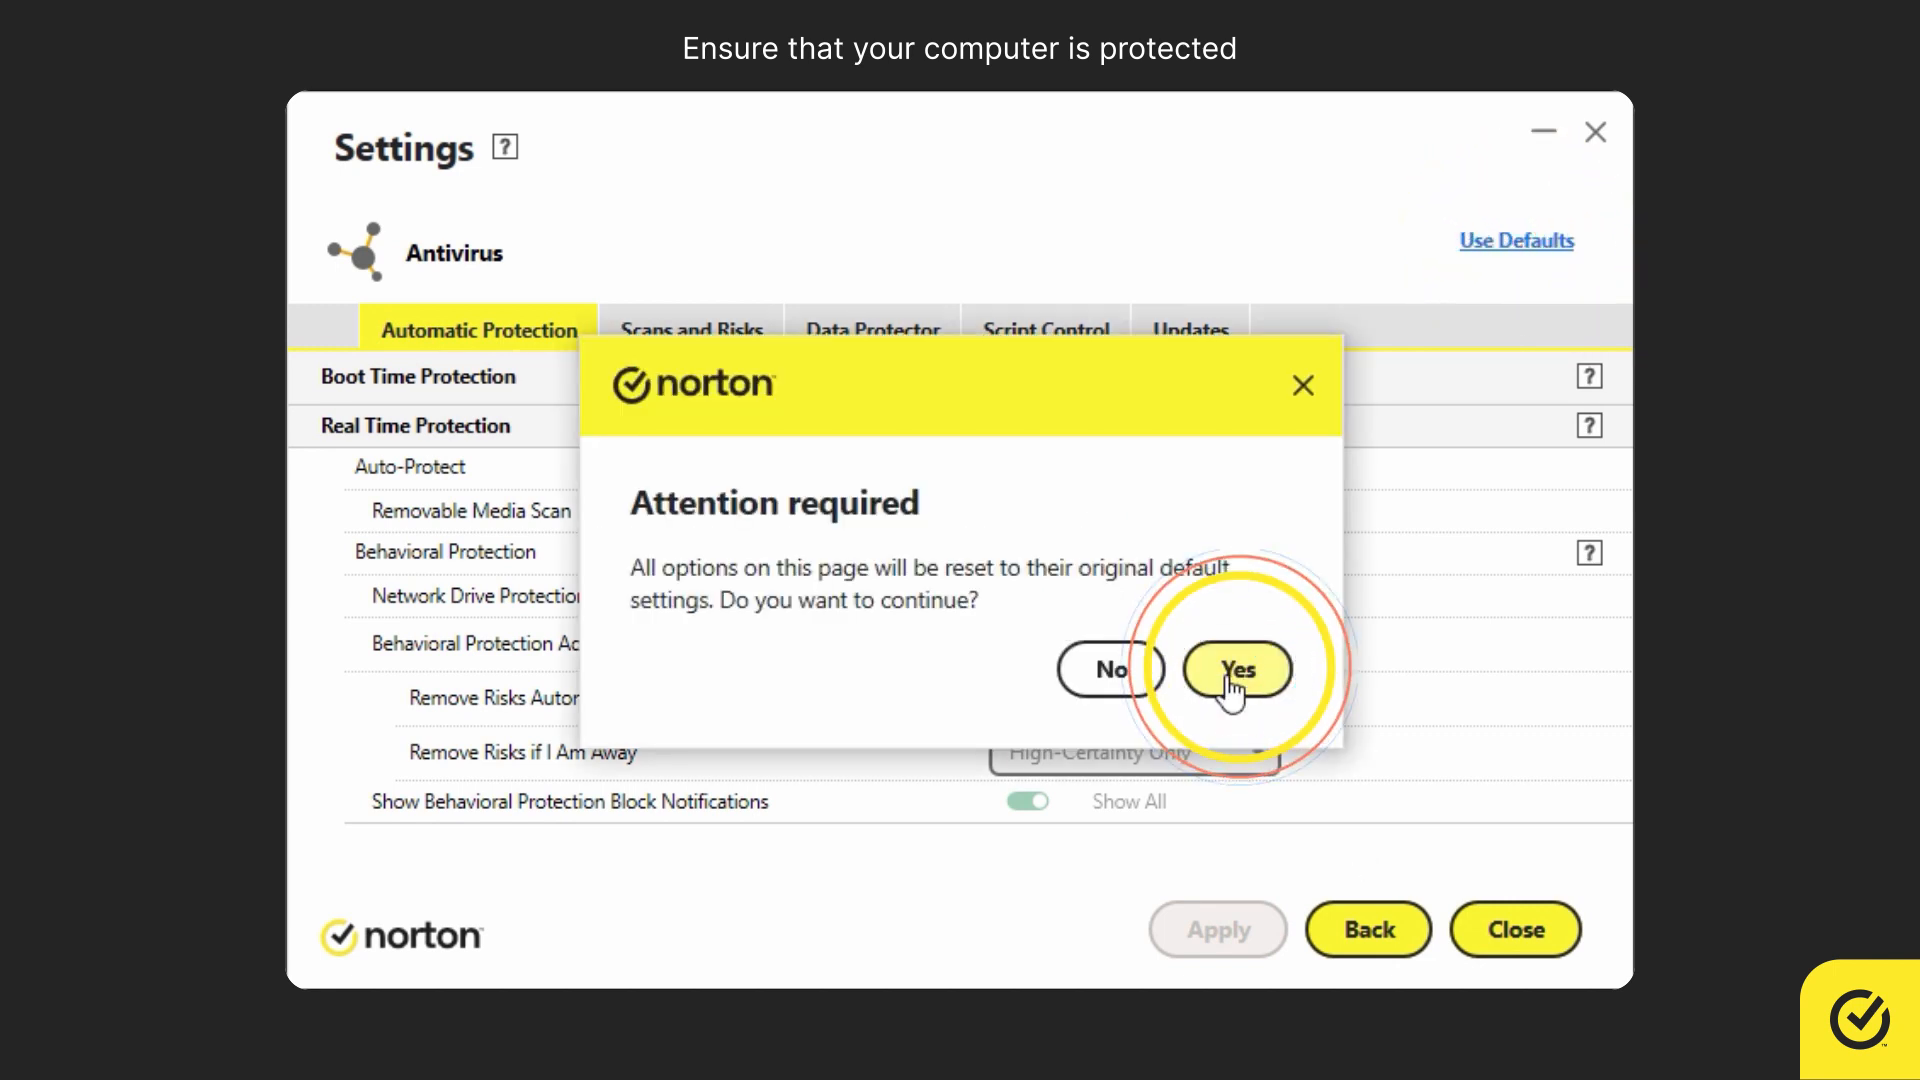
{"action": "left_click", "coordinate": [1235, 668]}
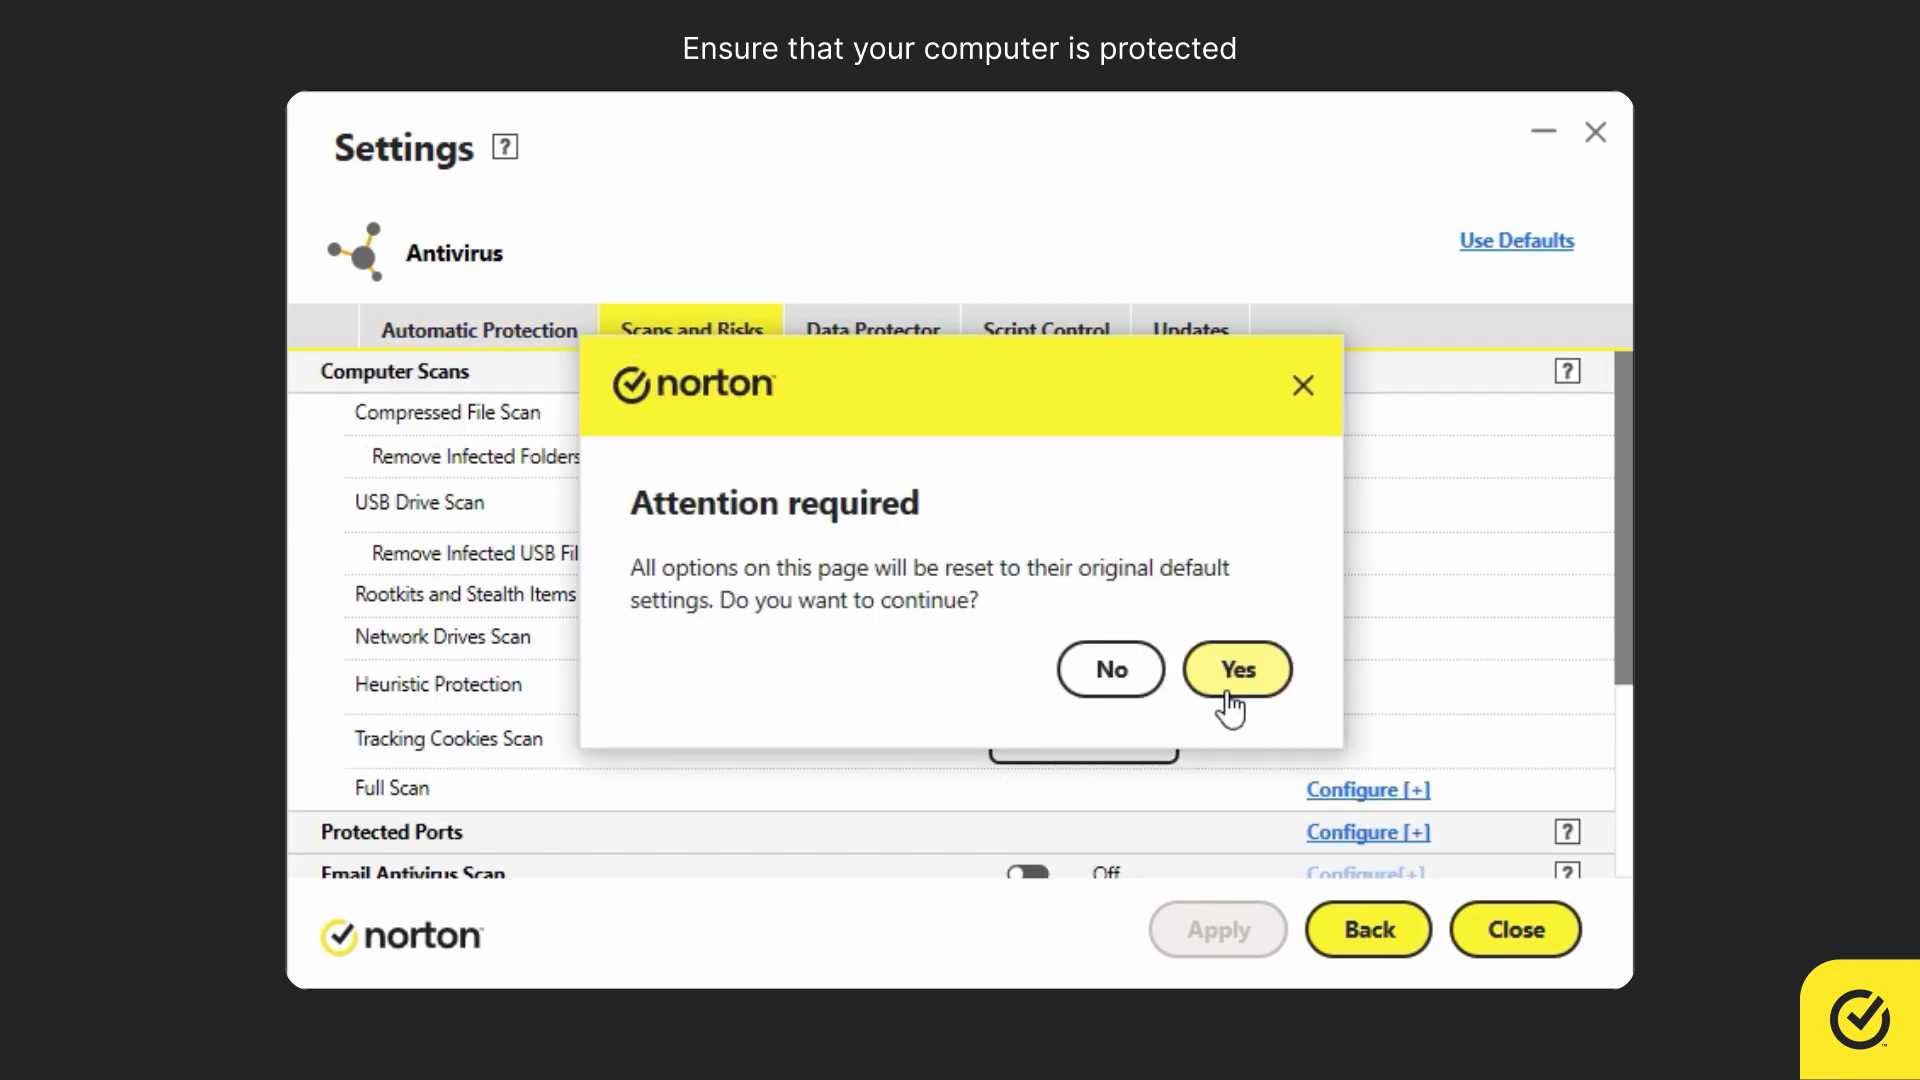
{"action": "left_click", "coordinate": [1235, 669]}
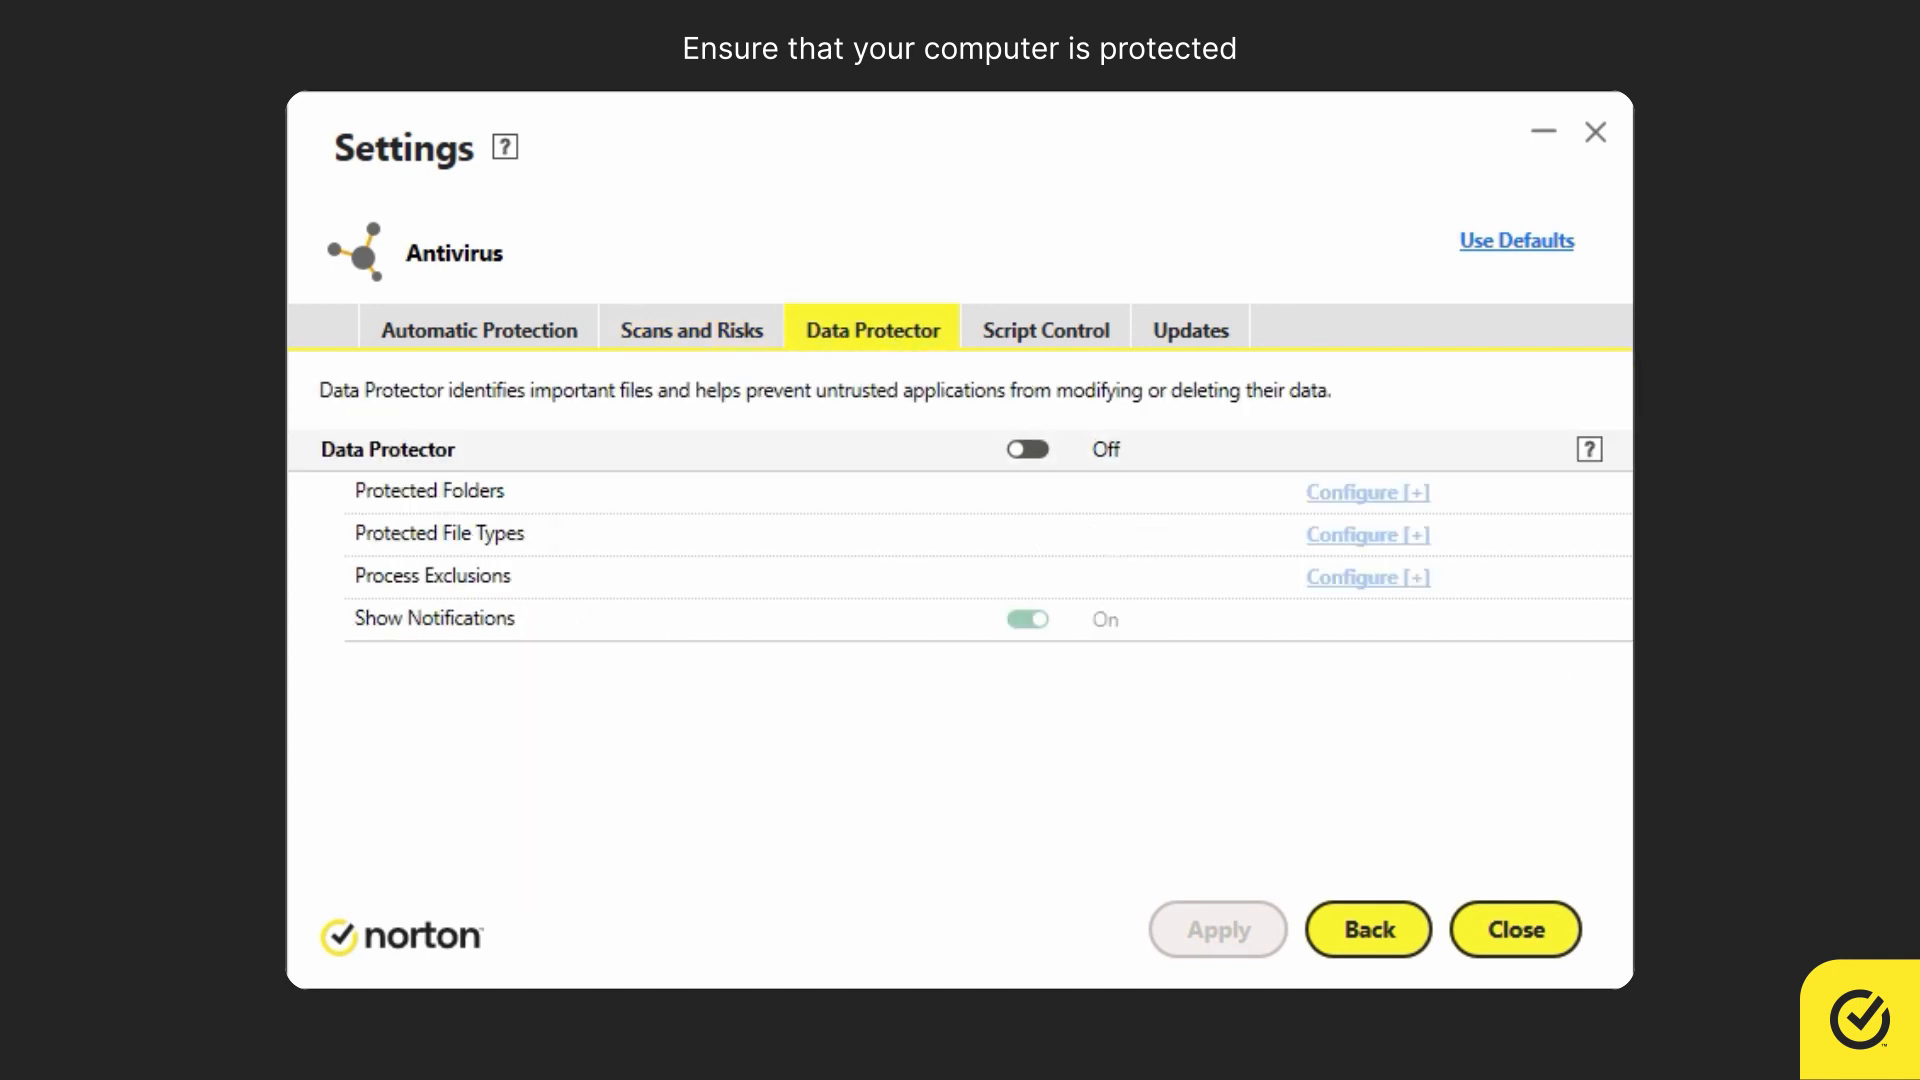
Review the Script Control and Updates options, then leave the antivirus settings
{"action": "left_click", "coordinate": [1043, 328]}
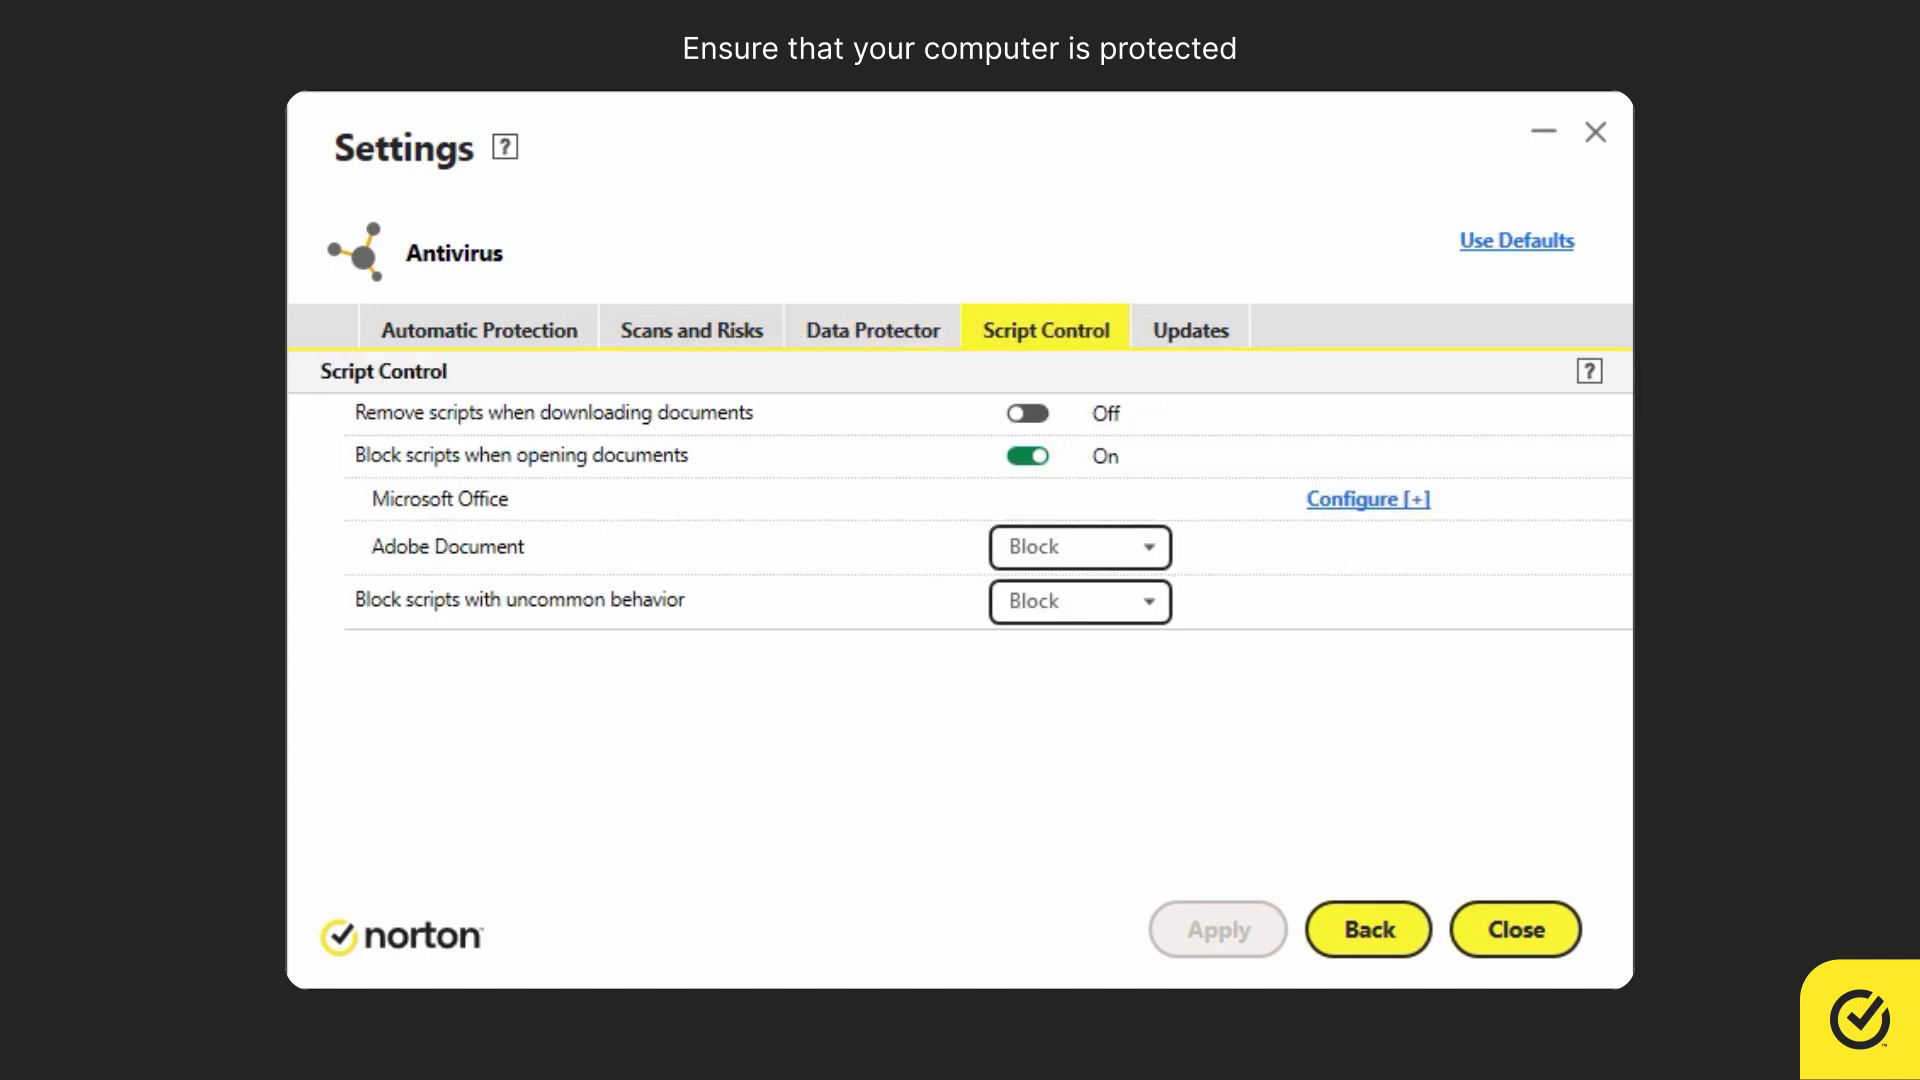
{"action": "left_click", "coordinate": [1187, 326]}
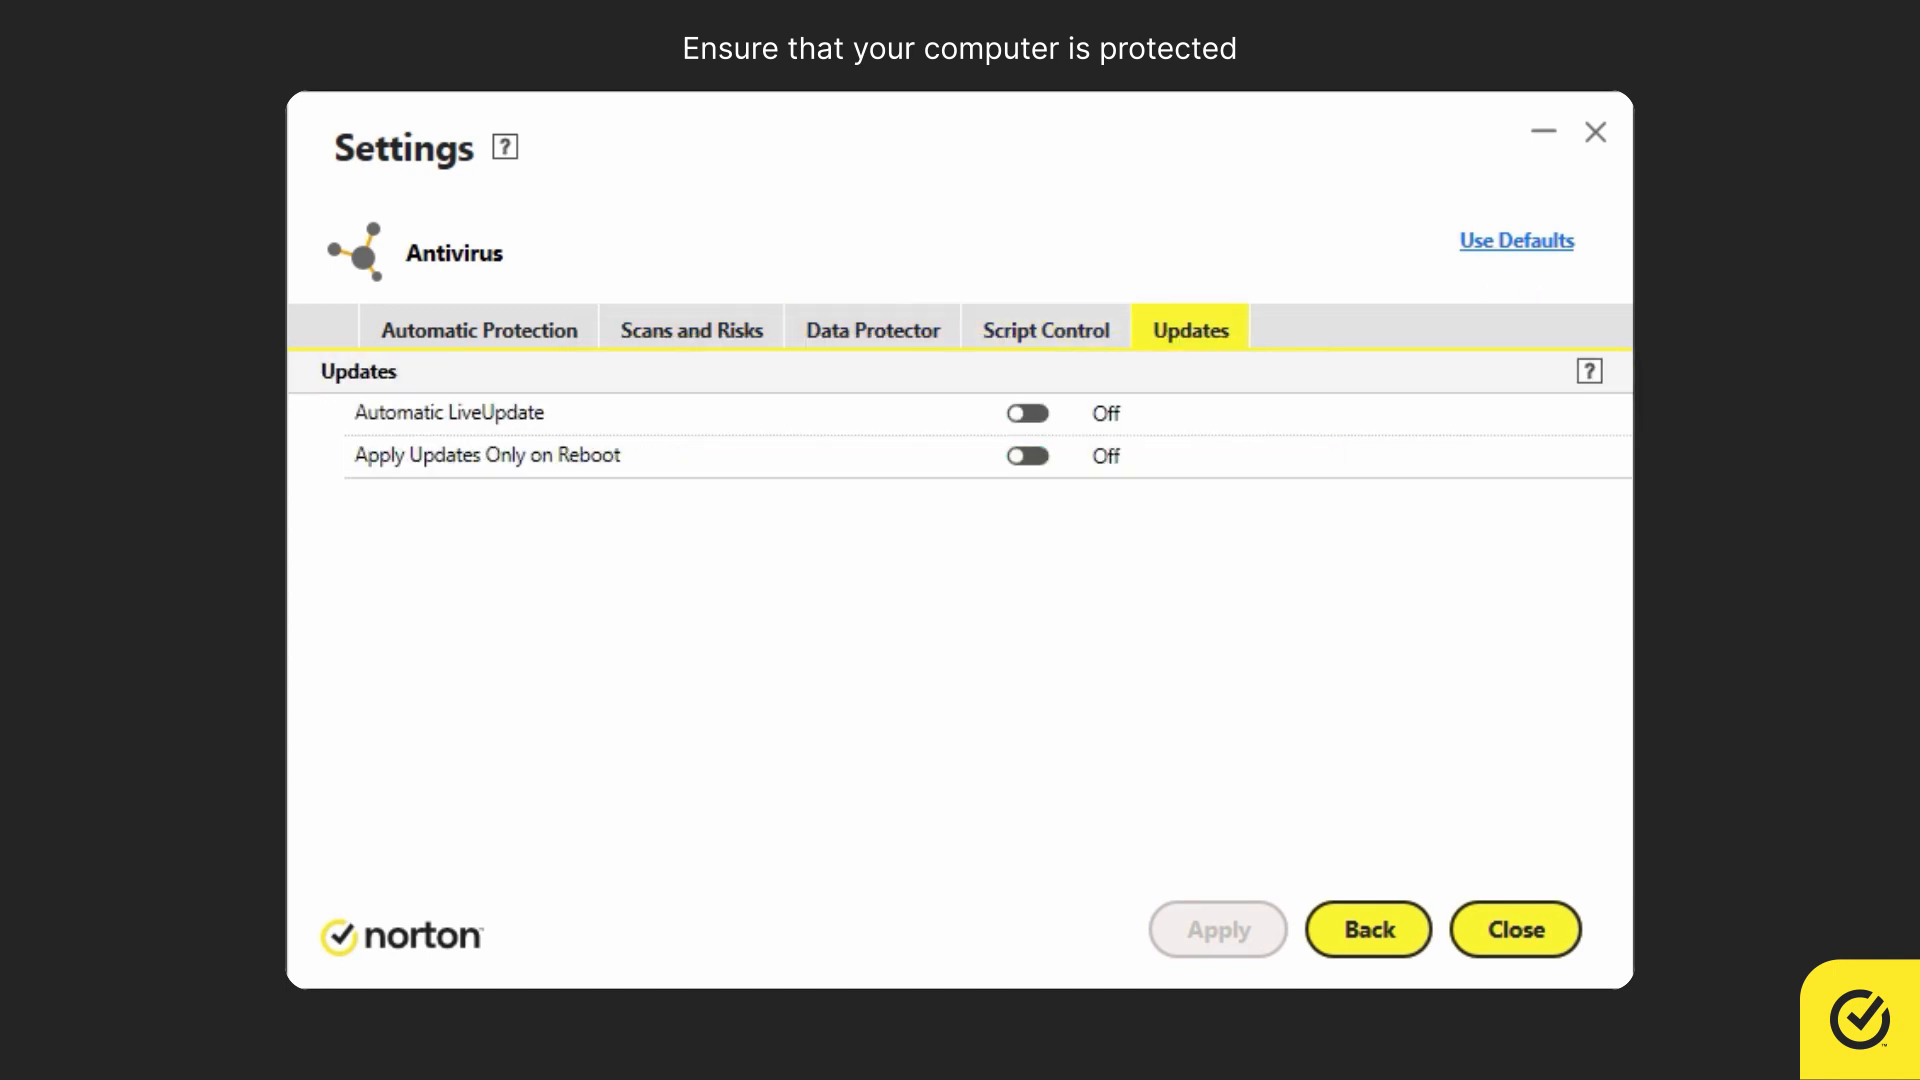
{"action": "left_click", "coordinate": [478, 328]}
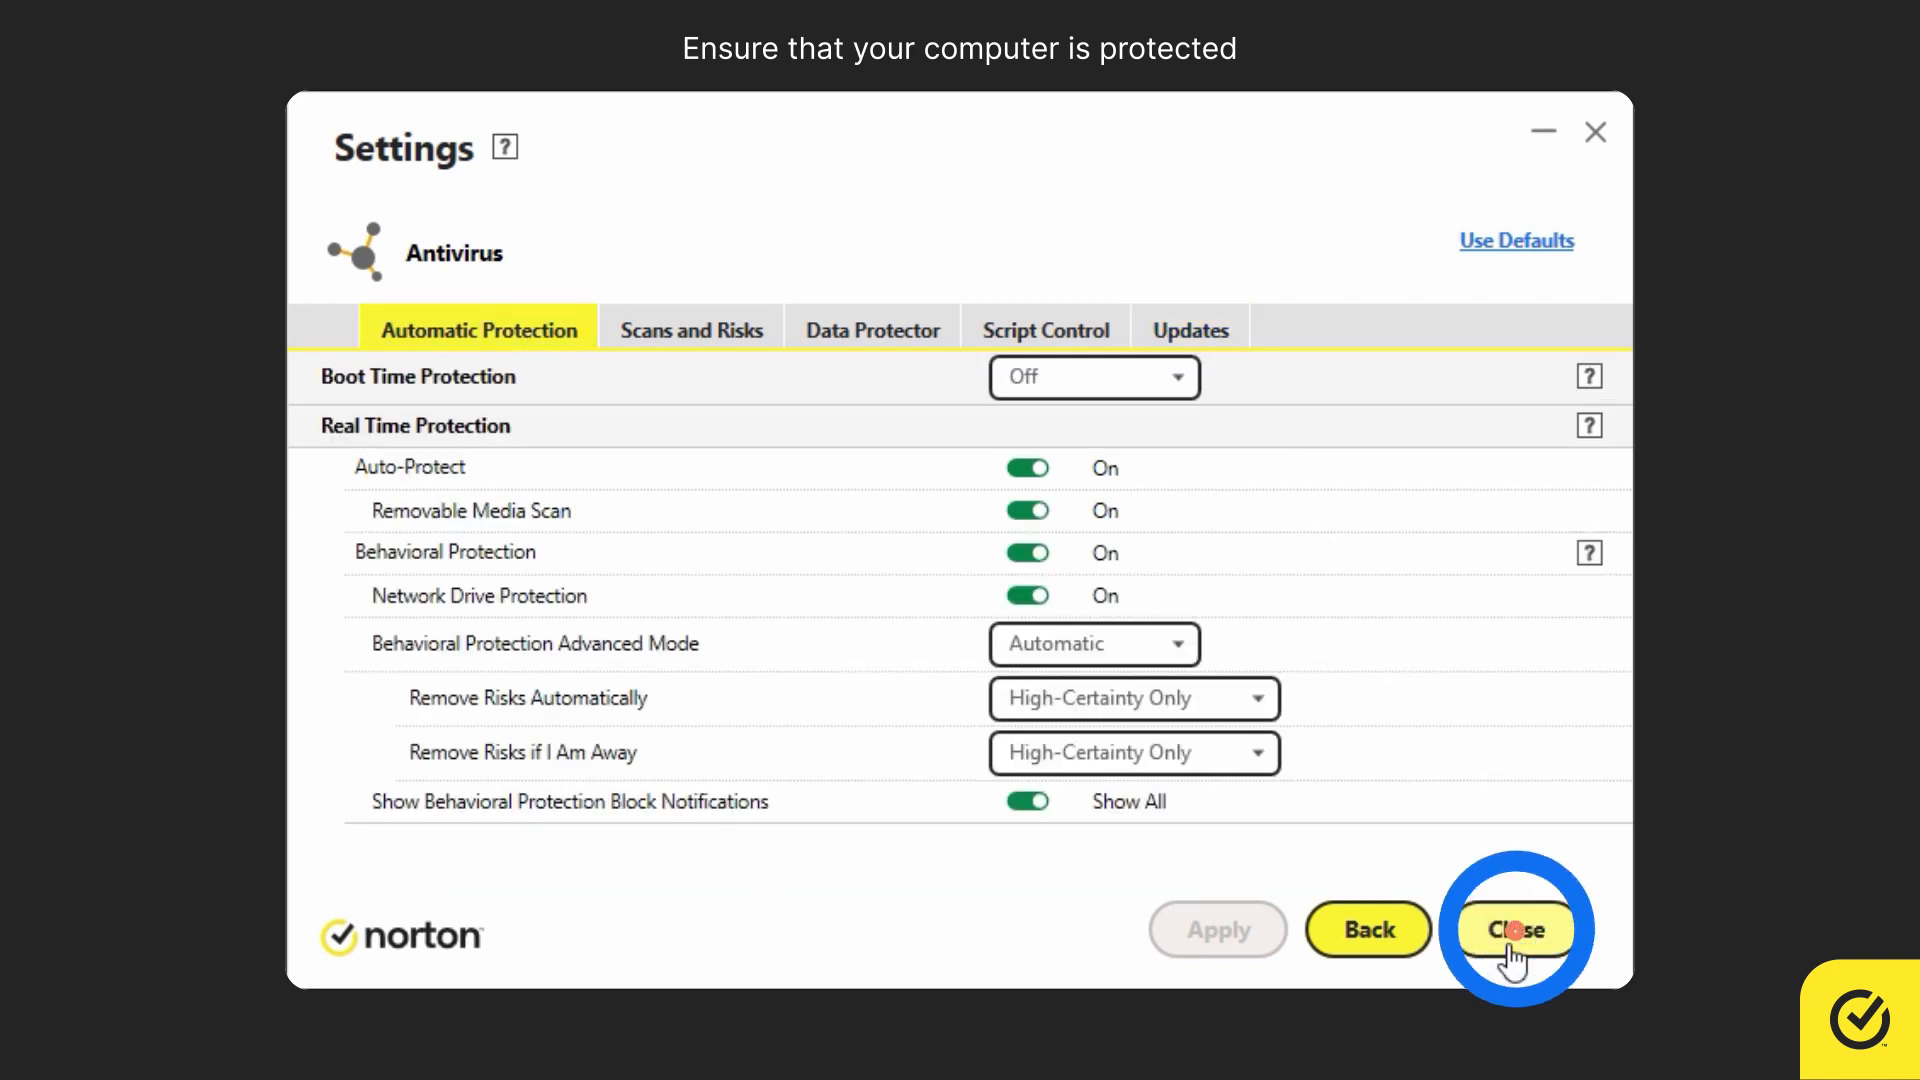
{"action": "left_click", "coordinate": [1514, 928]}
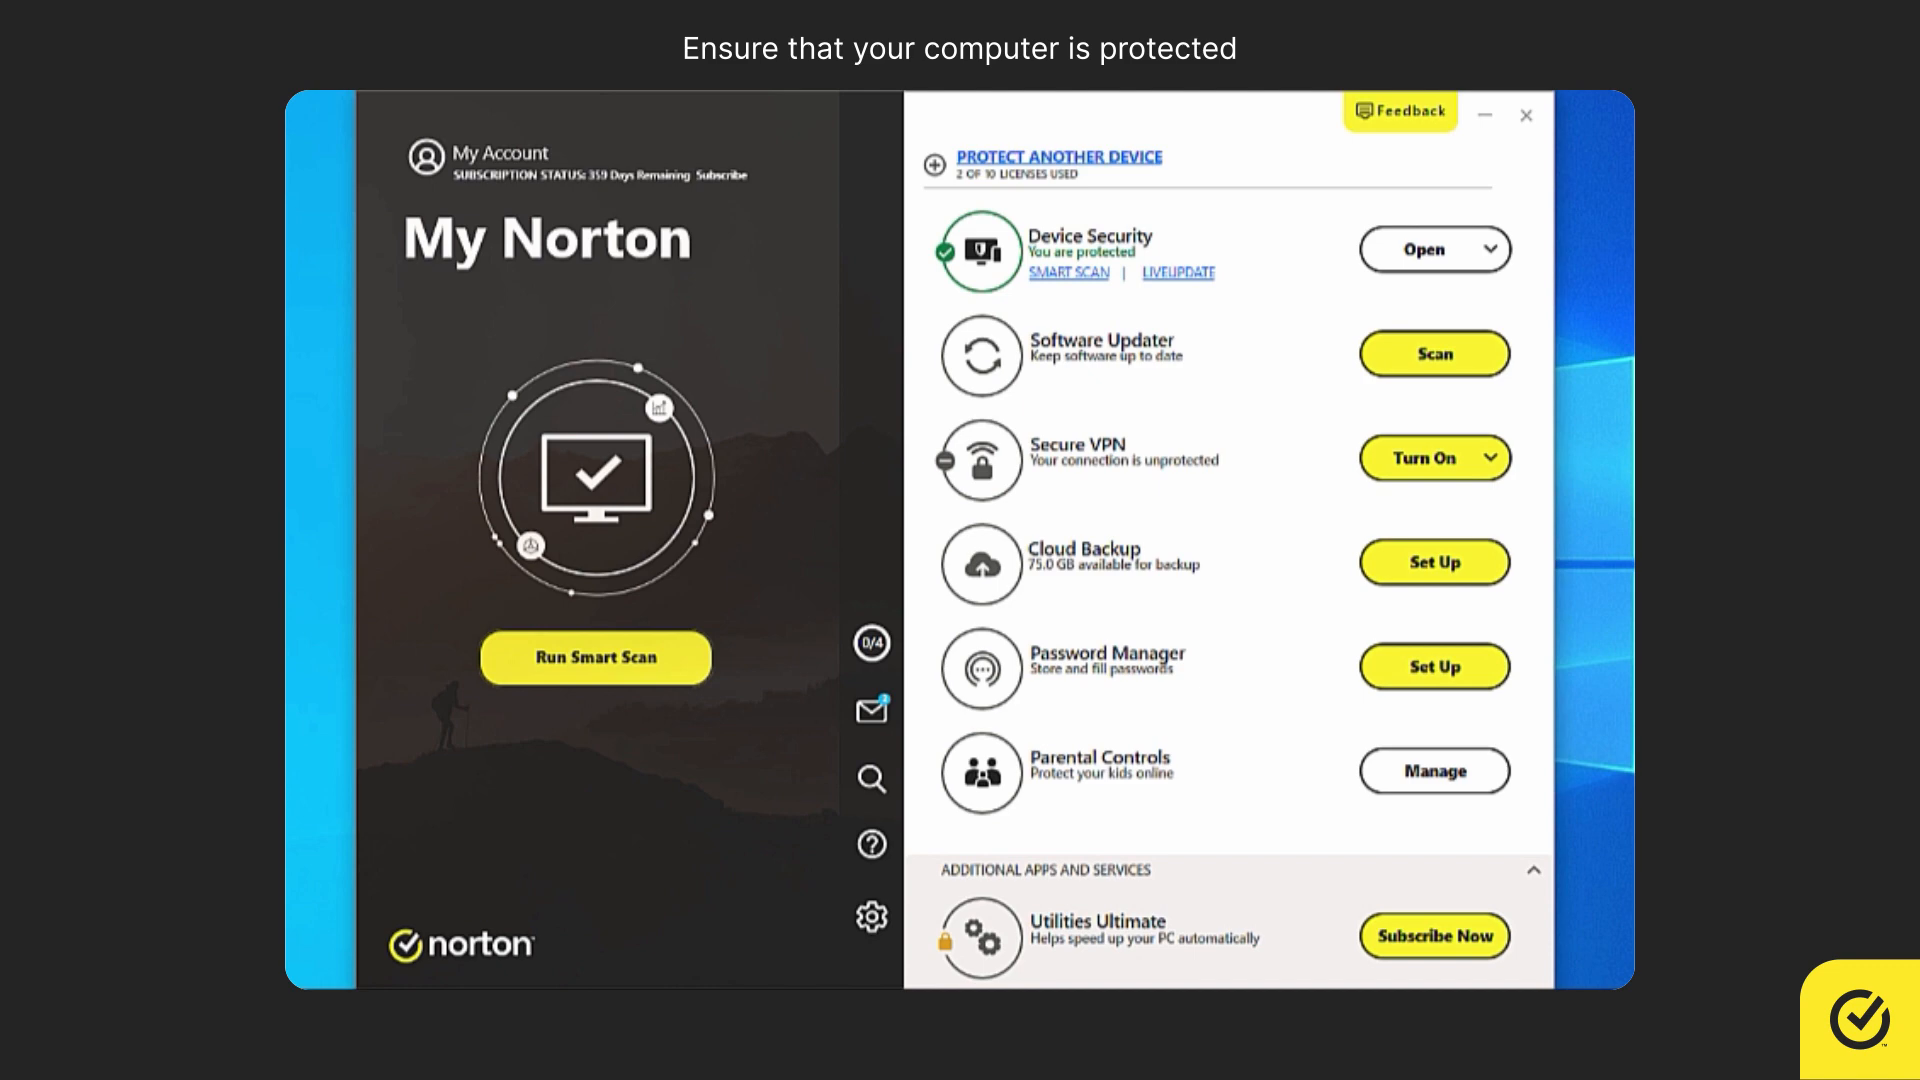
Dismiss the Maximize your protection prompt and reach the My Norton settings panel
{"action": "left_click", "coordinate": [870, 642]}
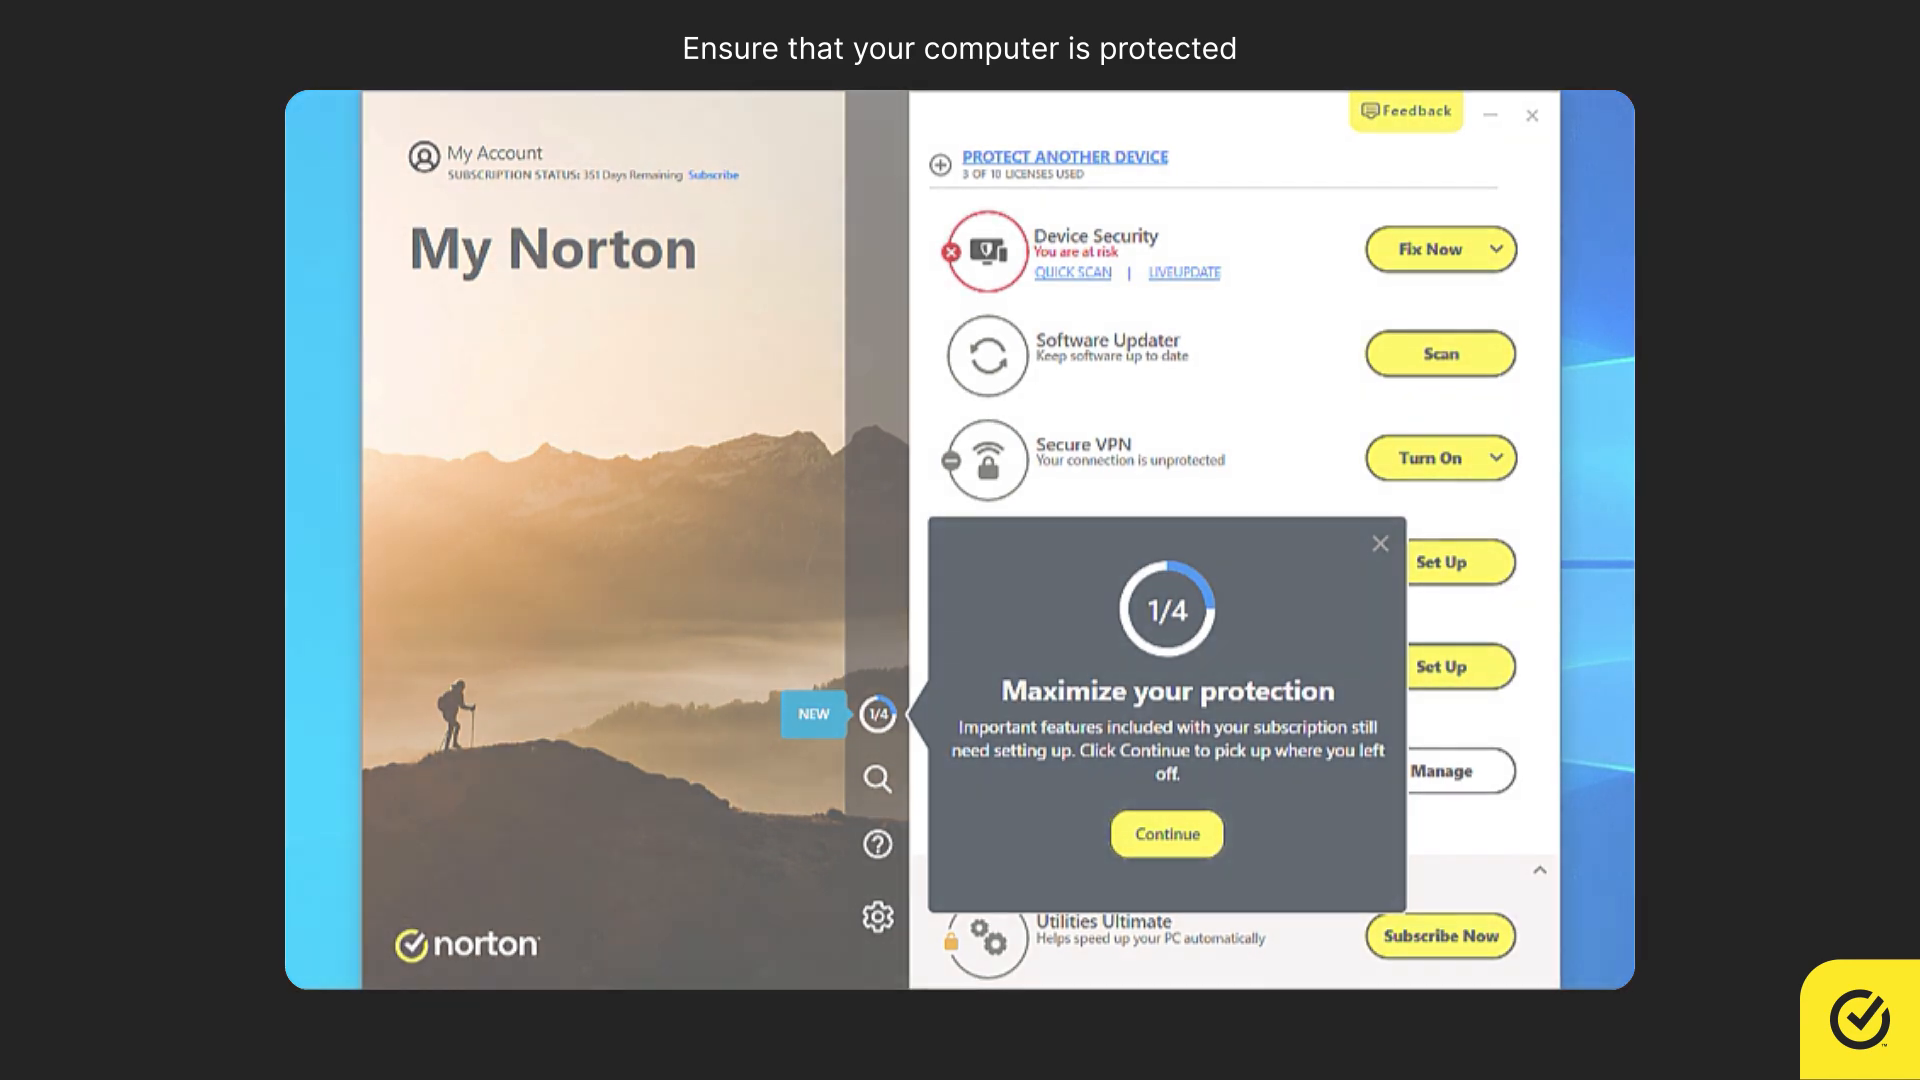
{"action": "left_click", "coordinate": [1378, 544]}
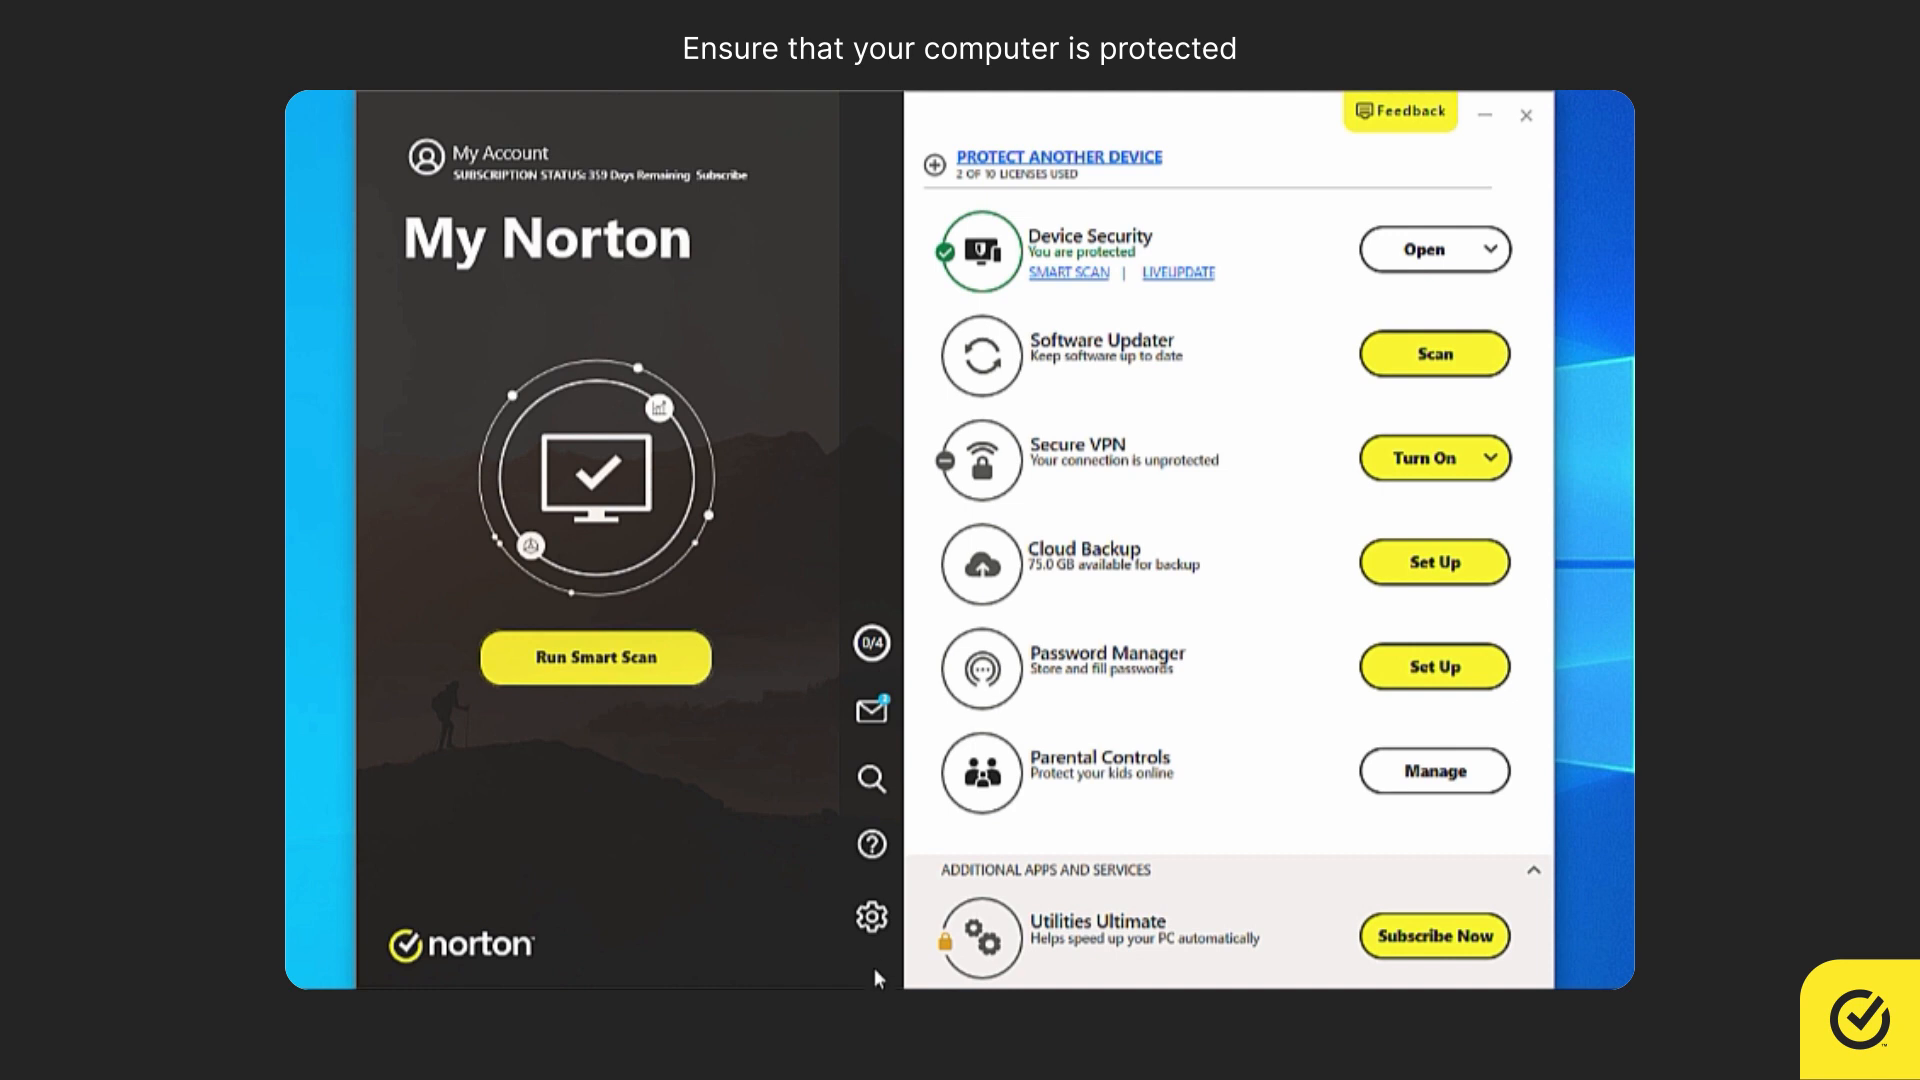
{"action": "left_click", "coordinate": [869, 916]}
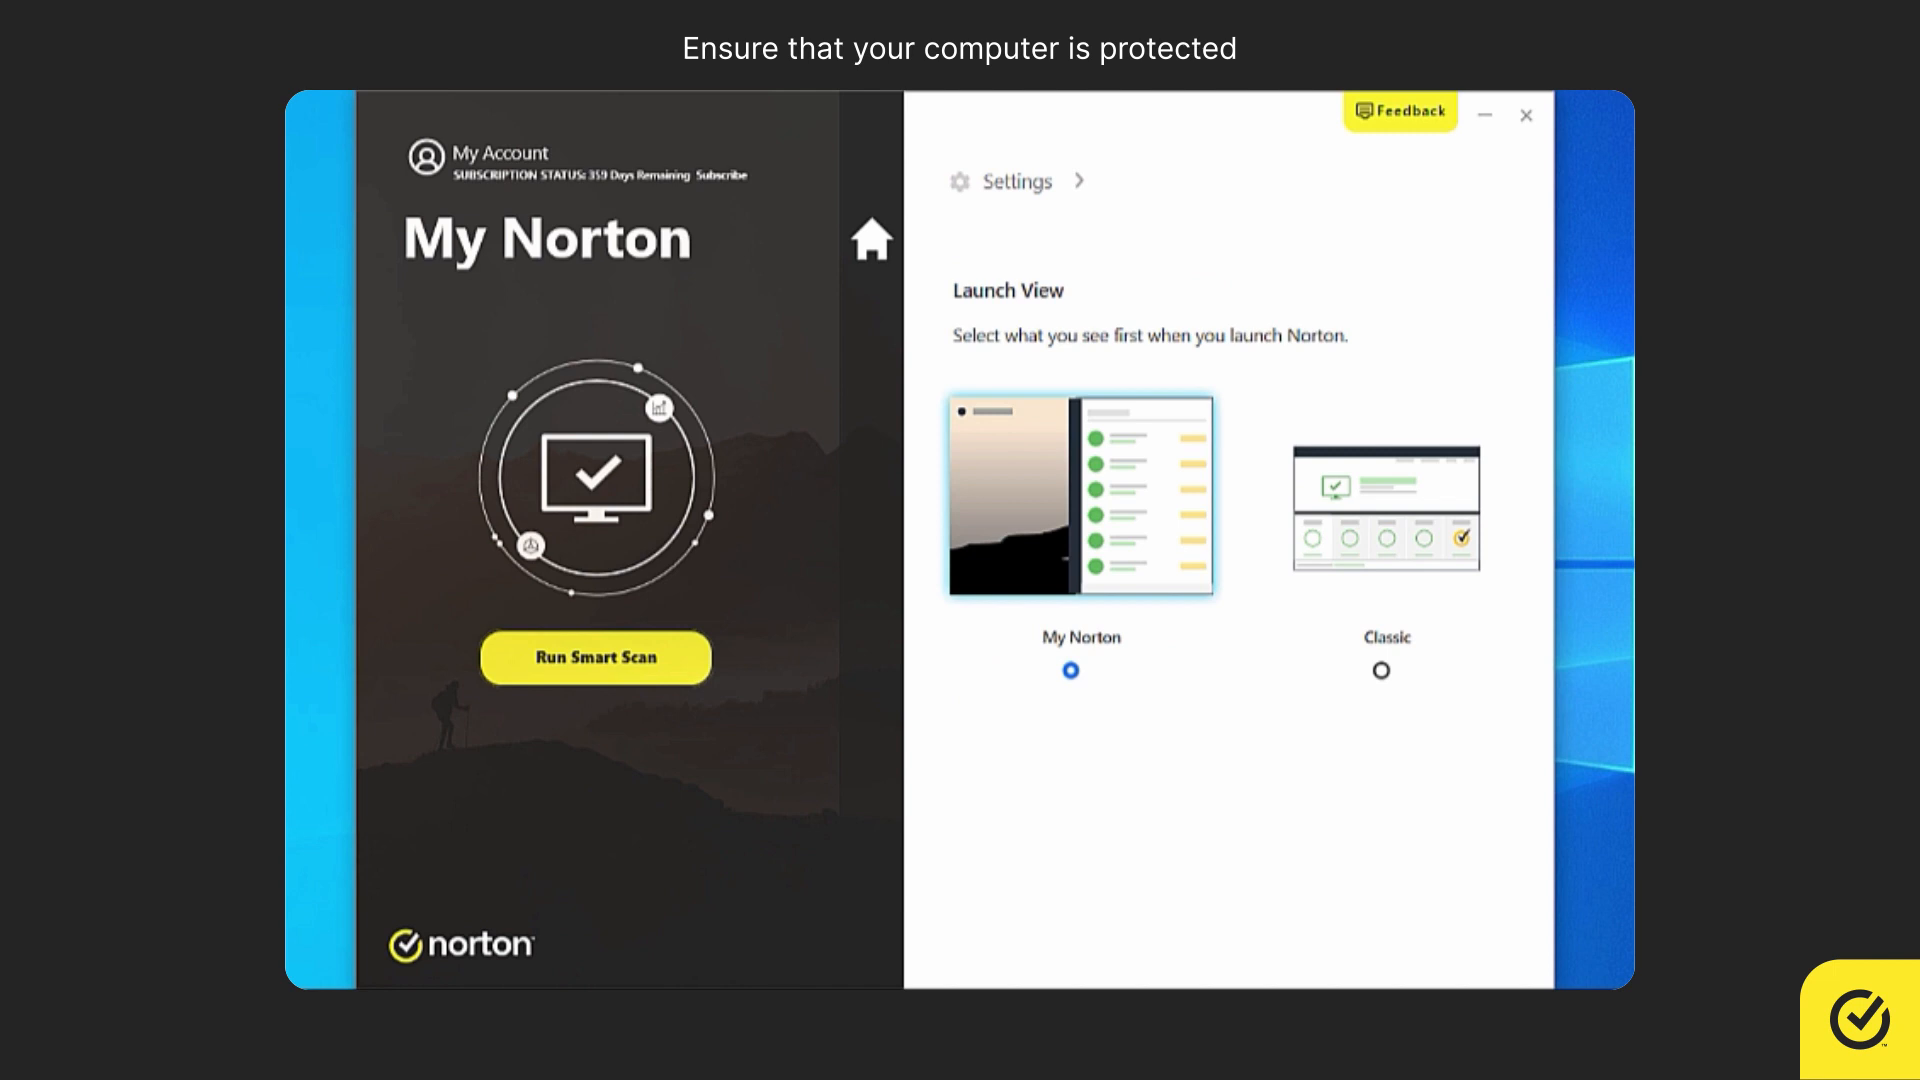
Cancel the switch to Classic launch view, keeping My Norton, and return to the dashboard
{"action": "left_click", "coordinate": [1379, 671]}
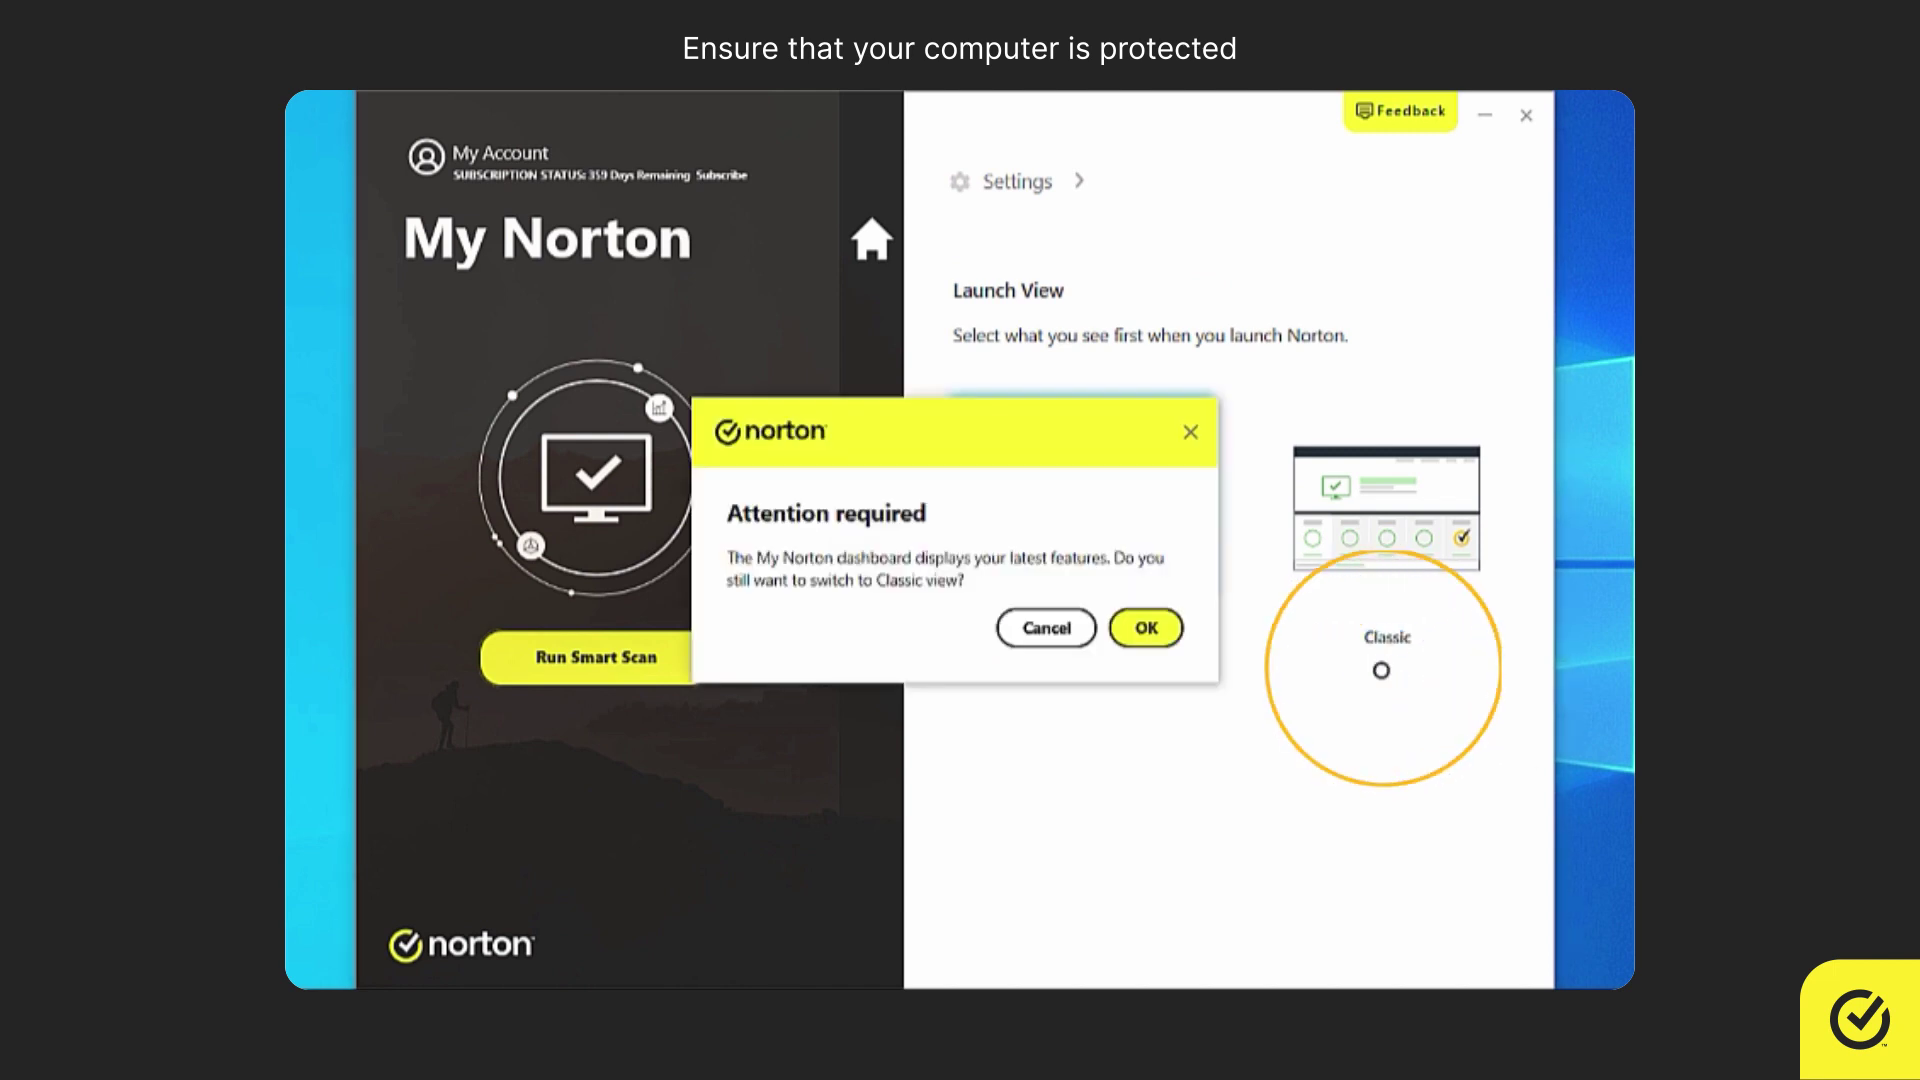
{"action": "left_click", "coordinate": [1044, 626]}
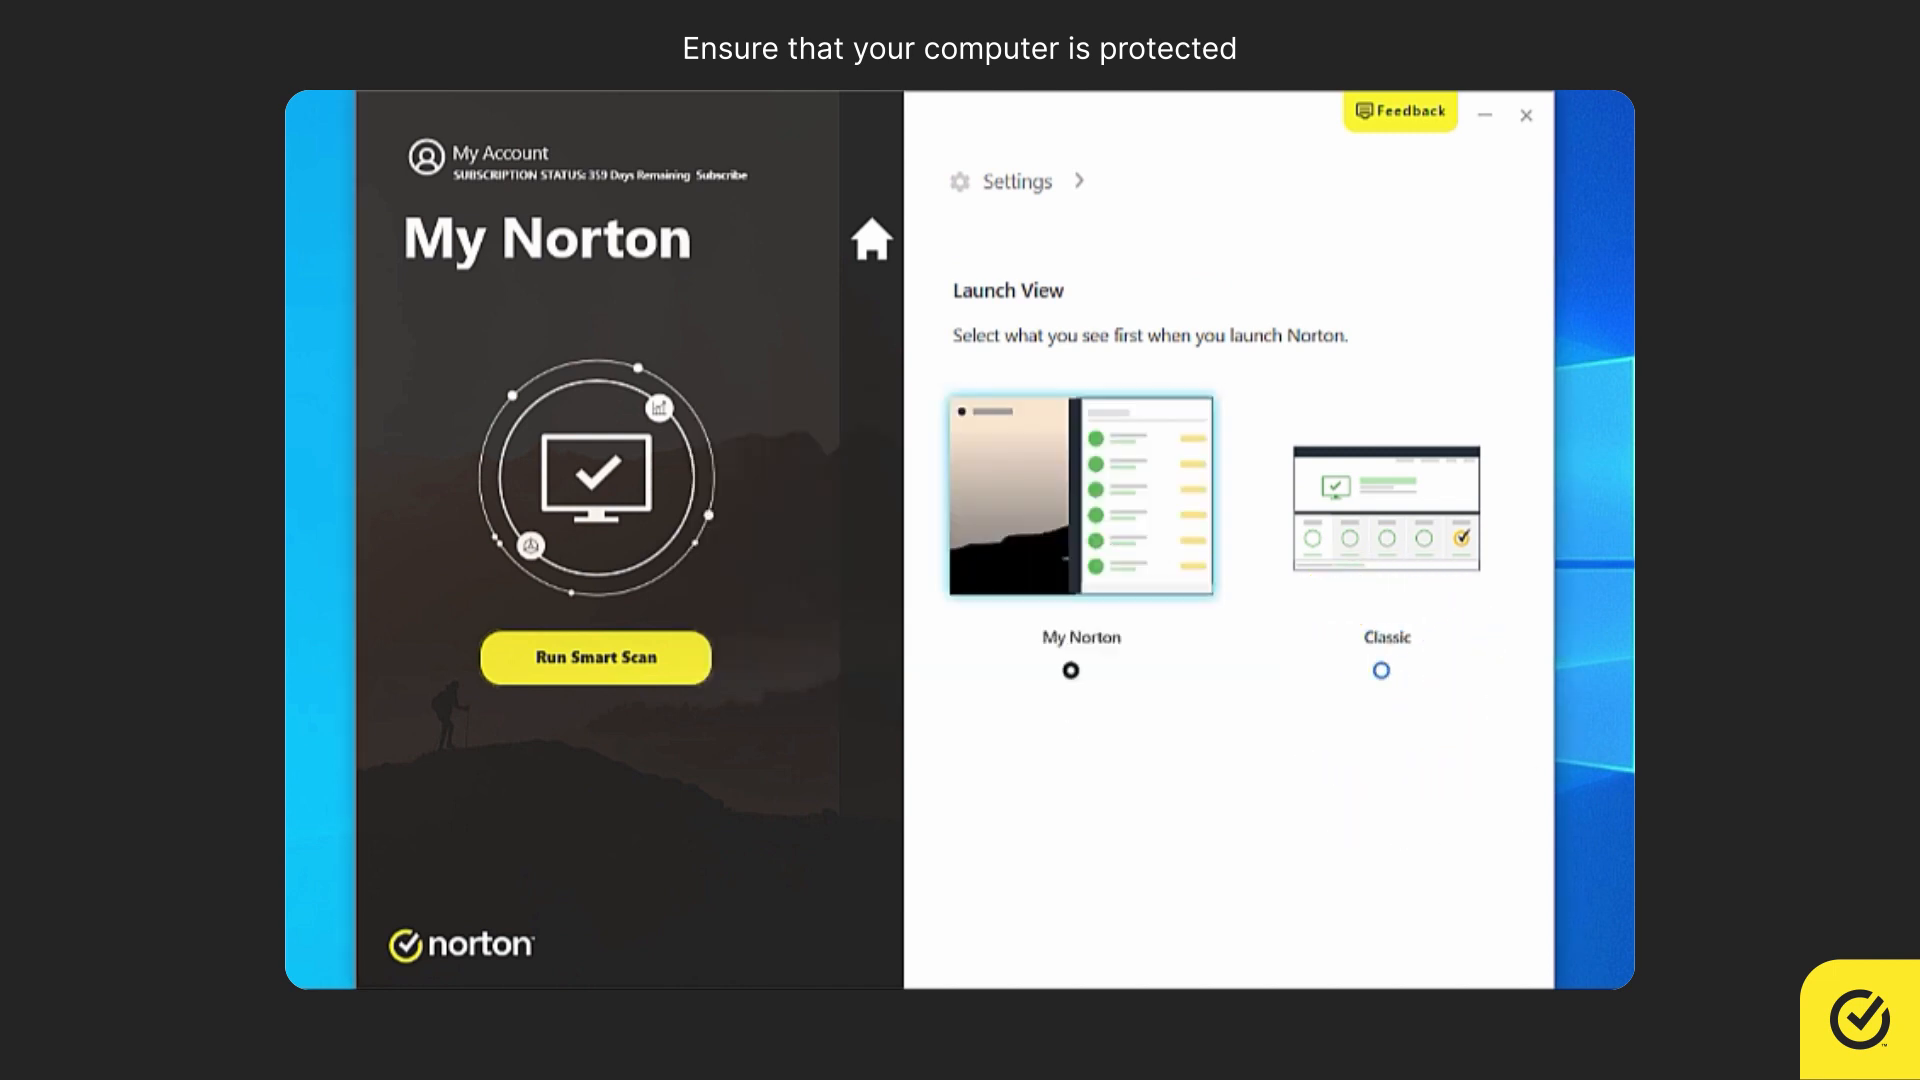
{"action": "left_click", "coordinate": [1380, 670]}
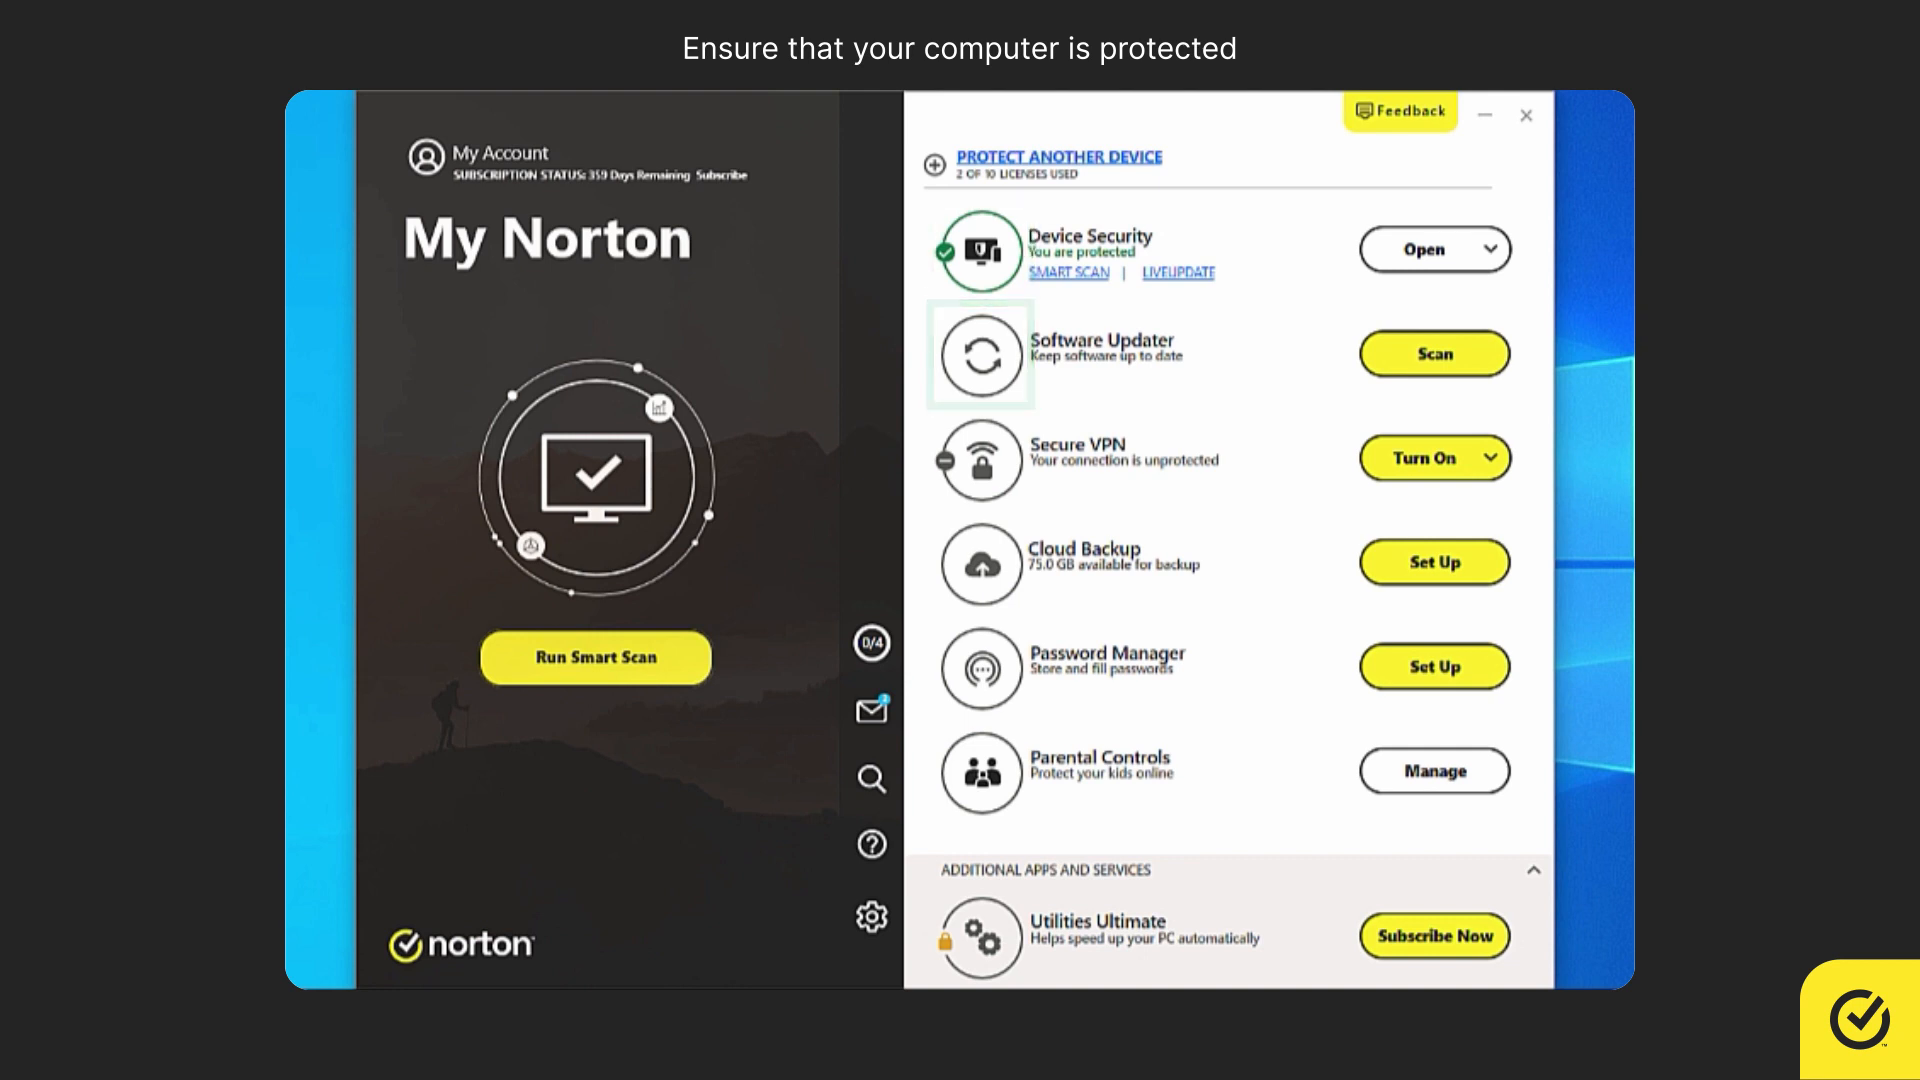
{"action": "mouse_move", "coordinate": [980, 563]}
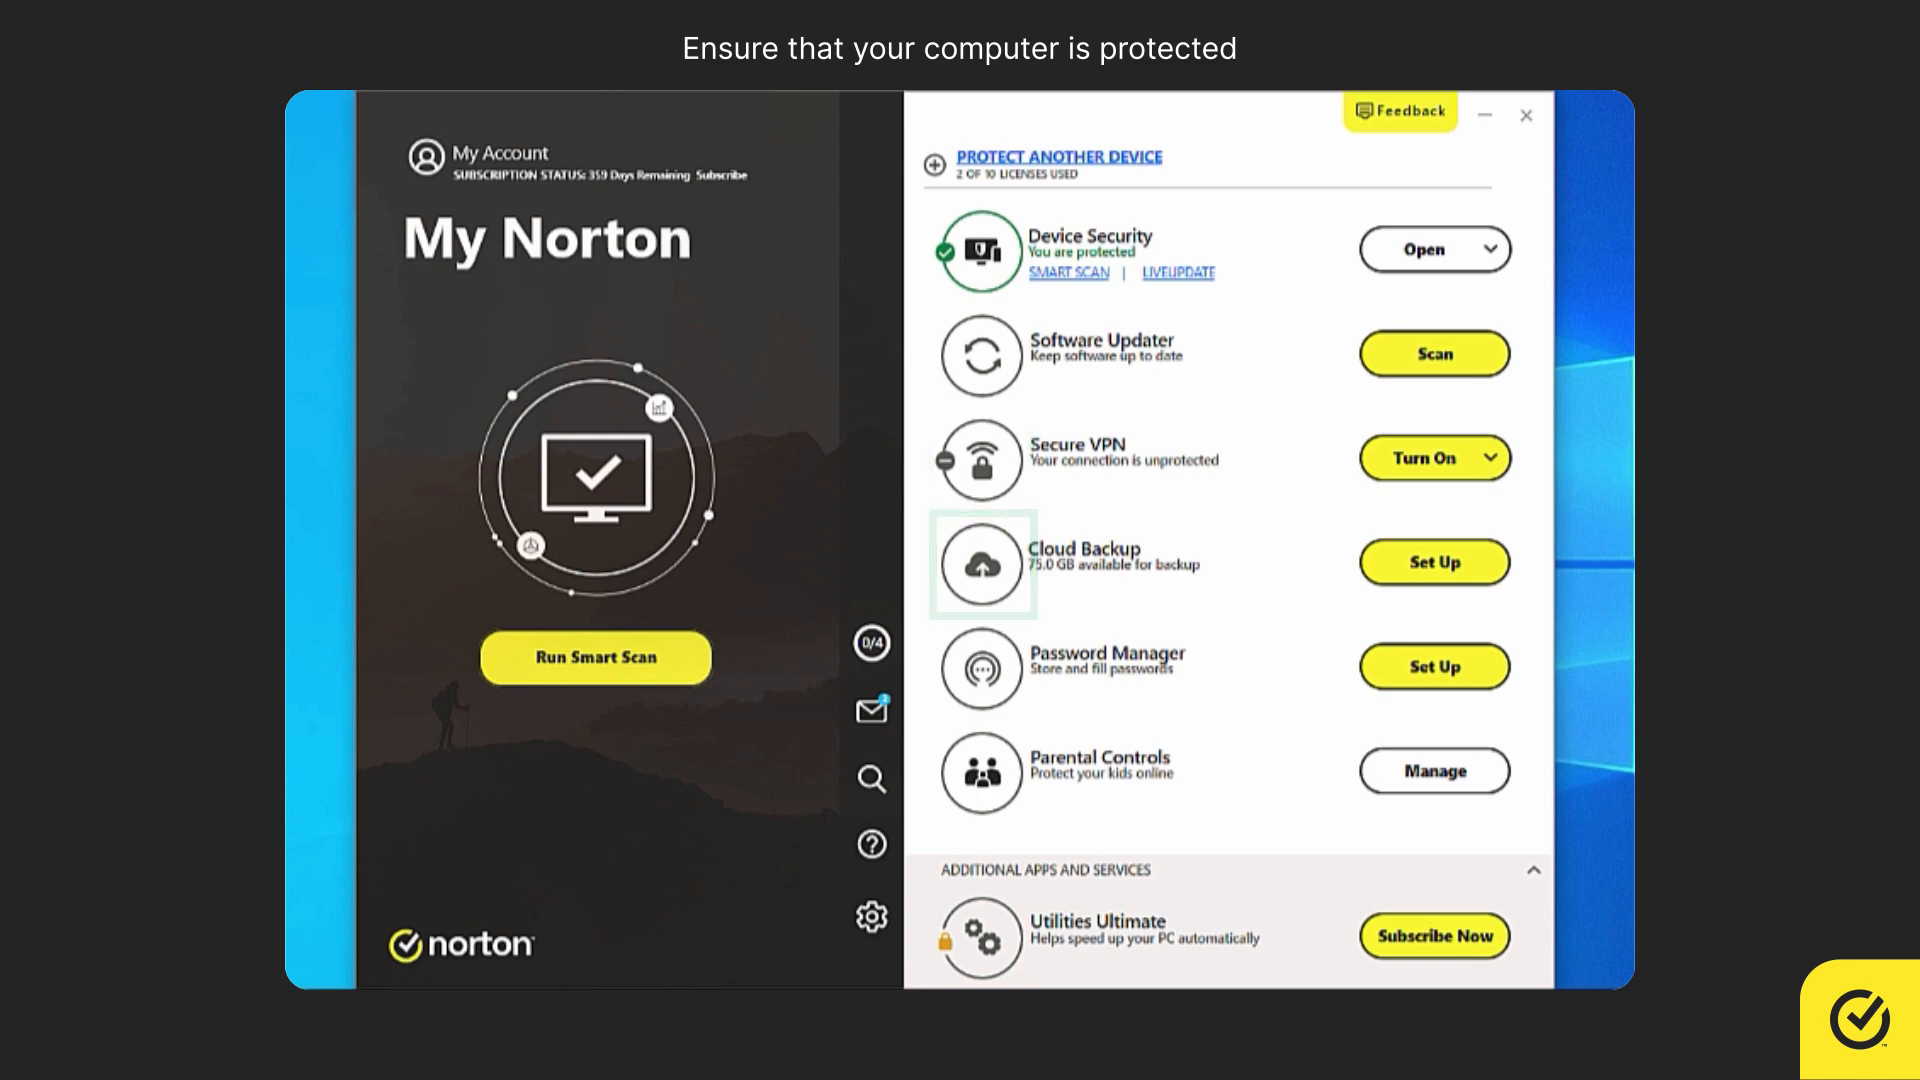
{"action": "mouse_move", "coordinate": [982, 772]}
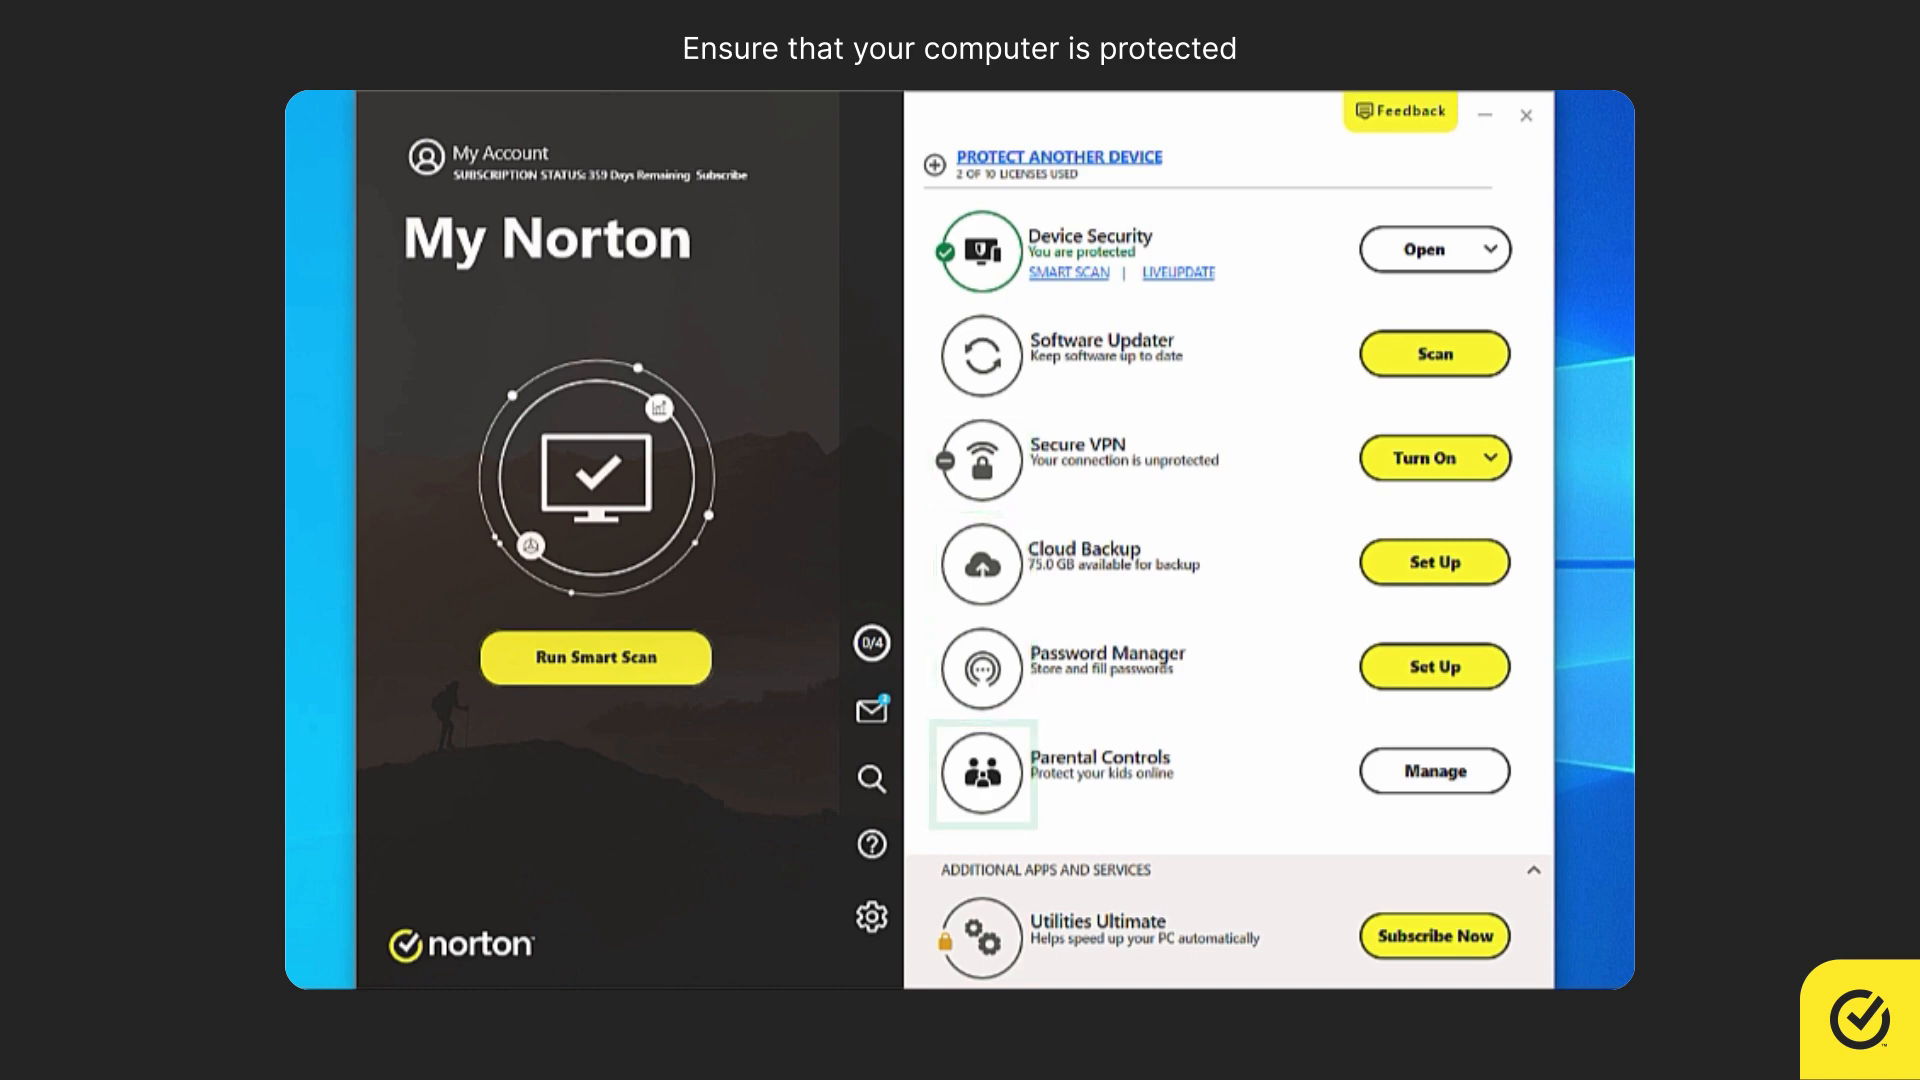